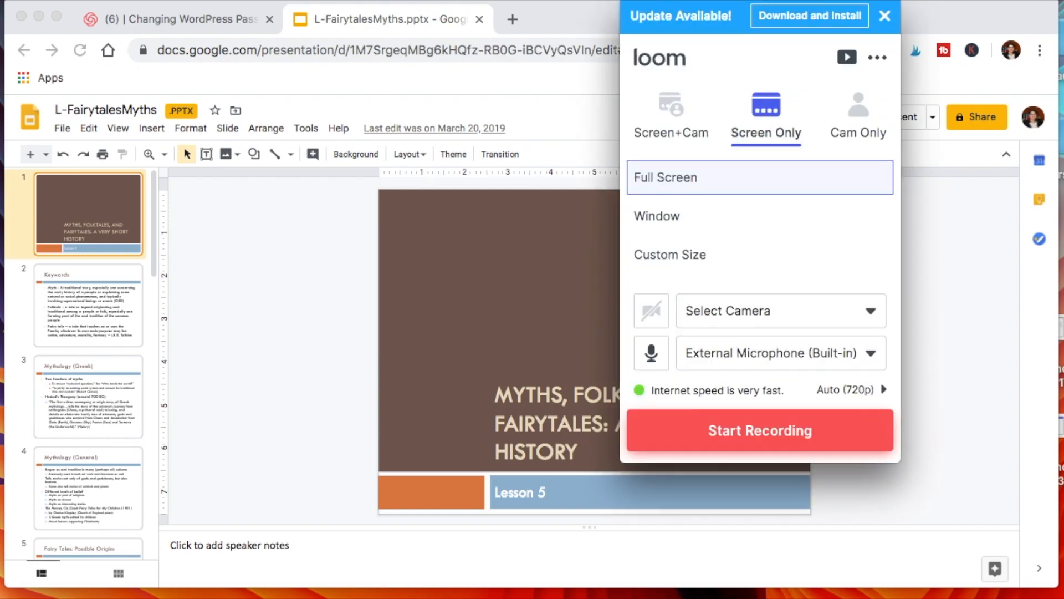
mouse_move(853, 167)
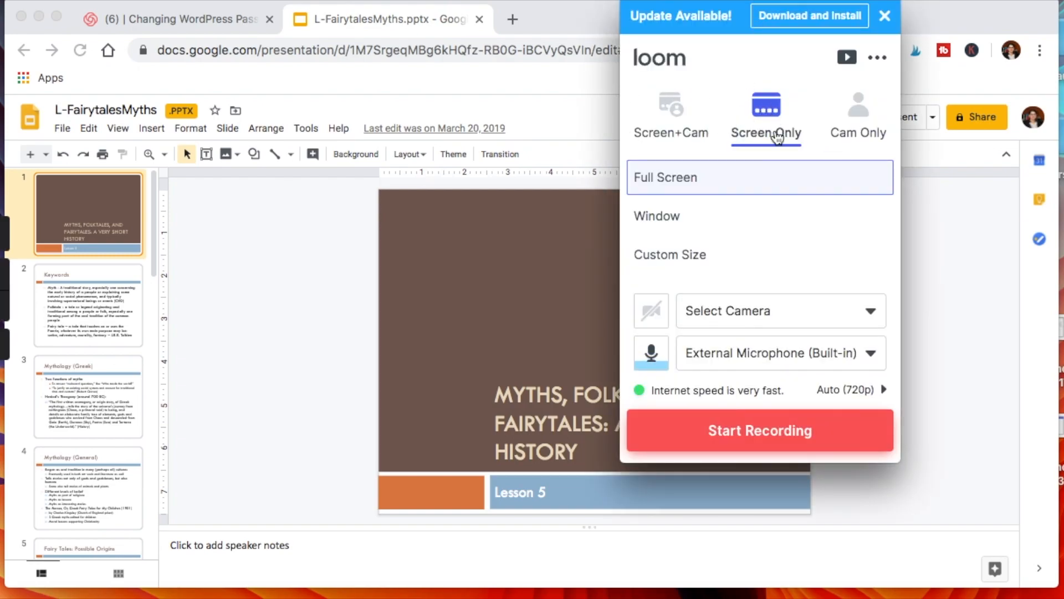
mouse_move(669, 136)
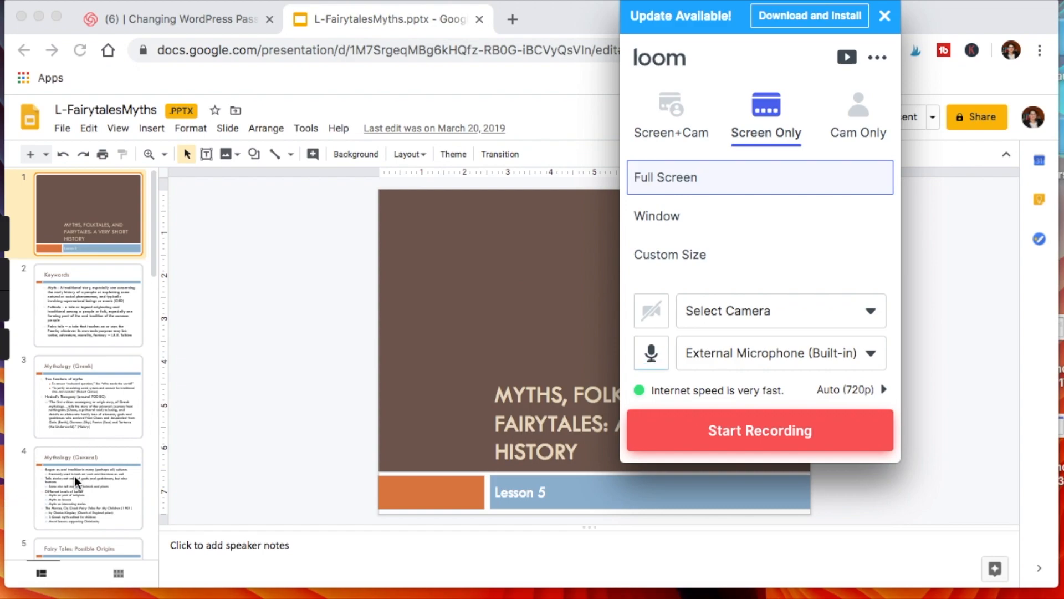
mouse_move(131, 551)
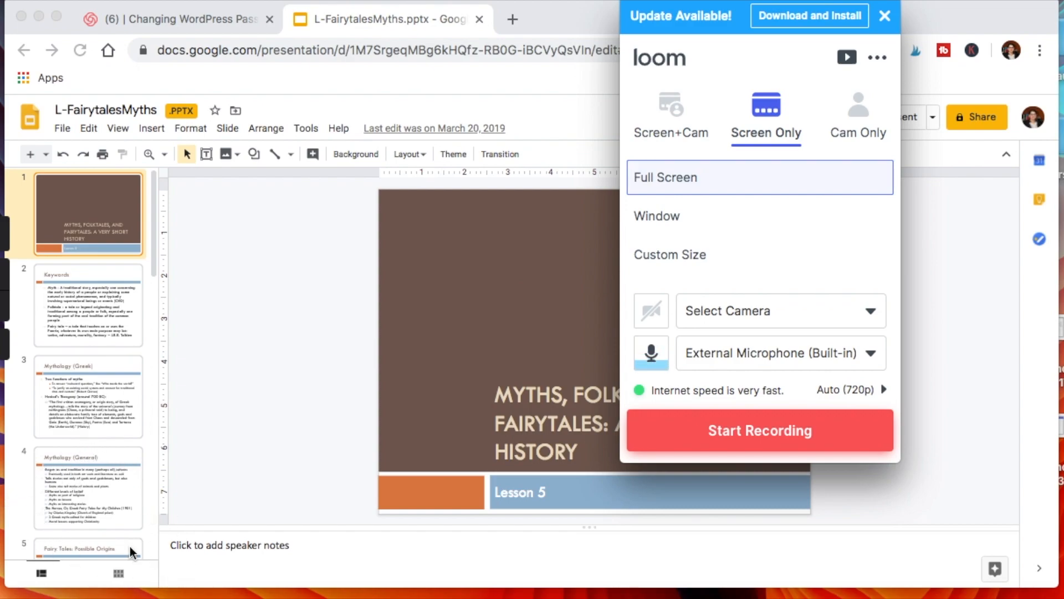
mouse_move(847, 137)
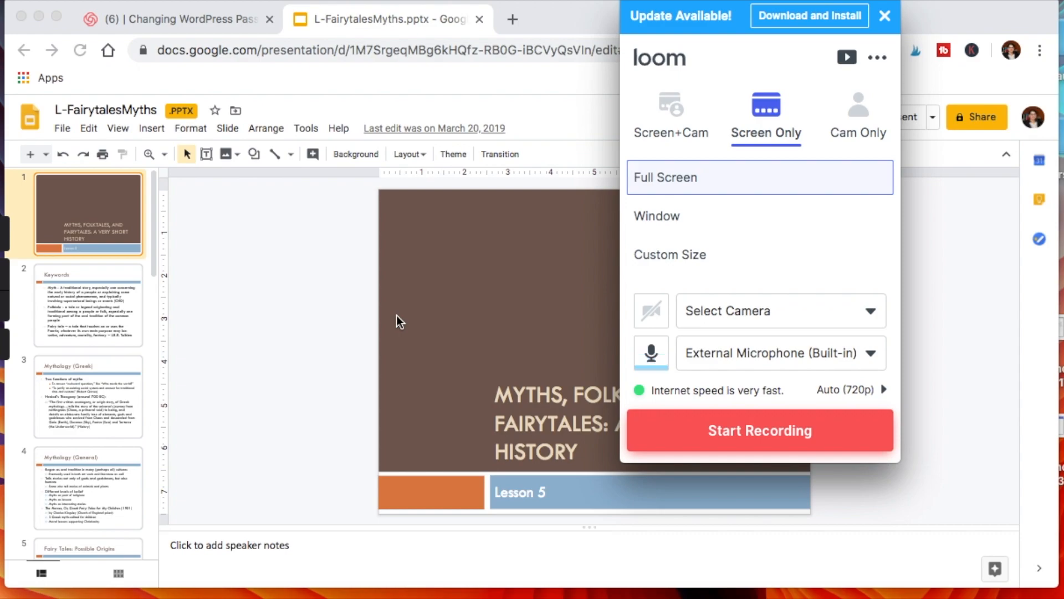
mouse_move(423, 225)
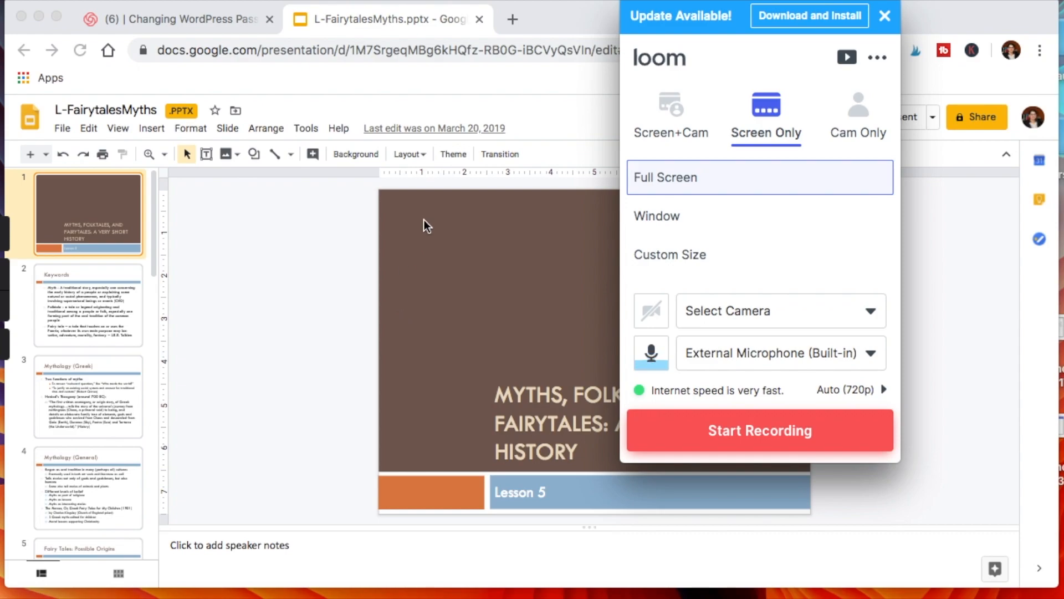
mouse_move(765, 112)
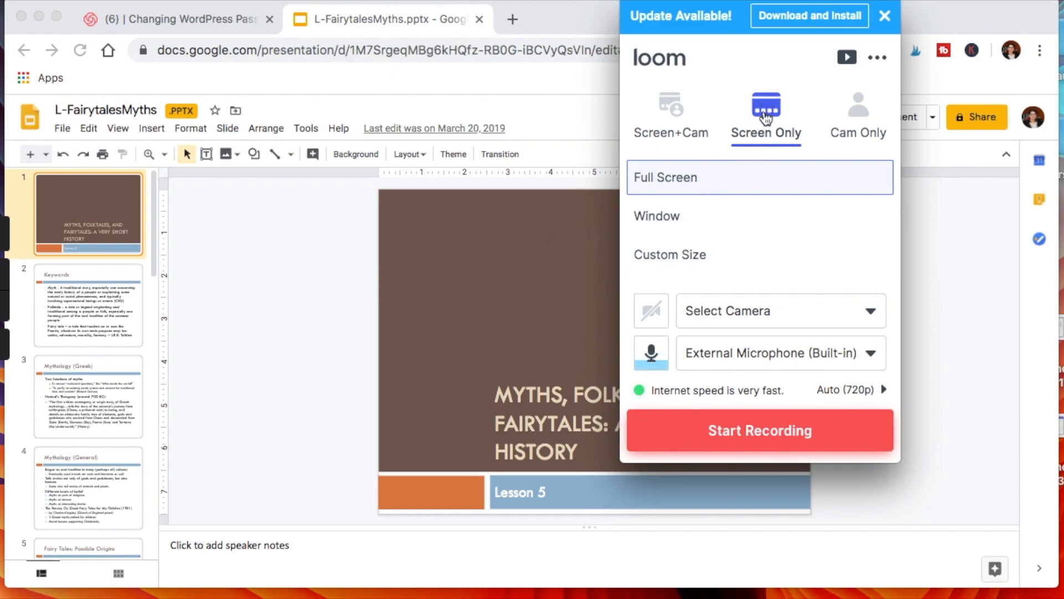
mouse_move(647, 366)
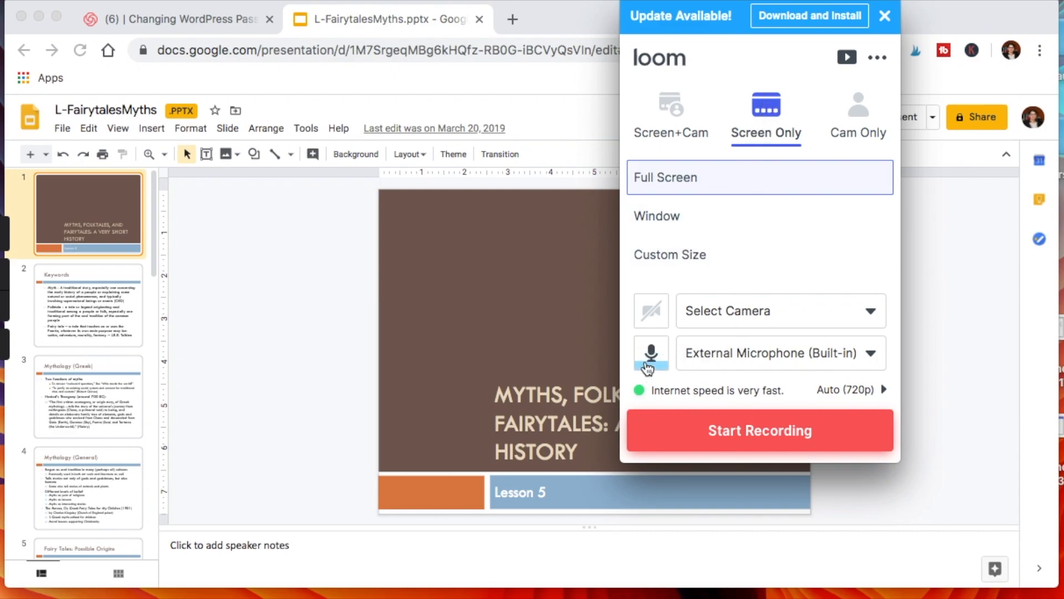
mouse_move(729, 438)
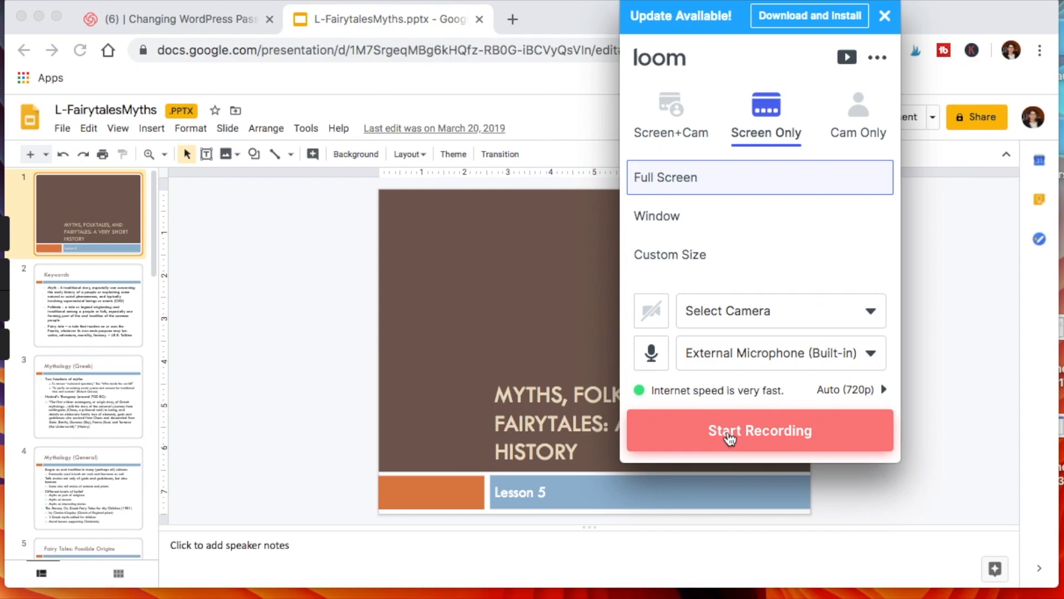
- Start the screen-only, full-screen Loom recording of the fairy-tale slides
click(760, 429)
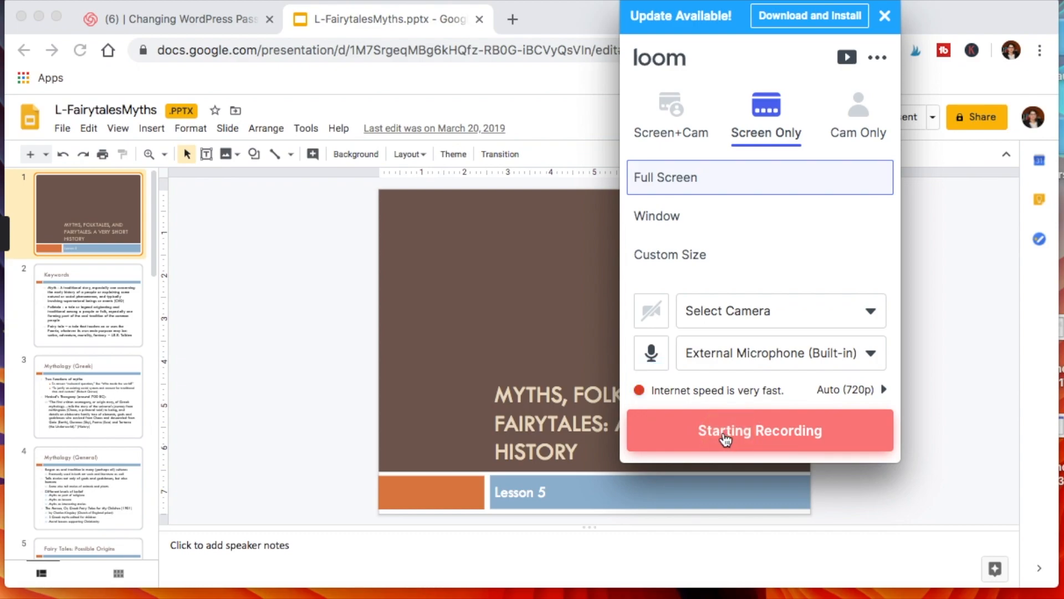
- While recording, show the Keywords slide and return to the title slide
click(759, 430)
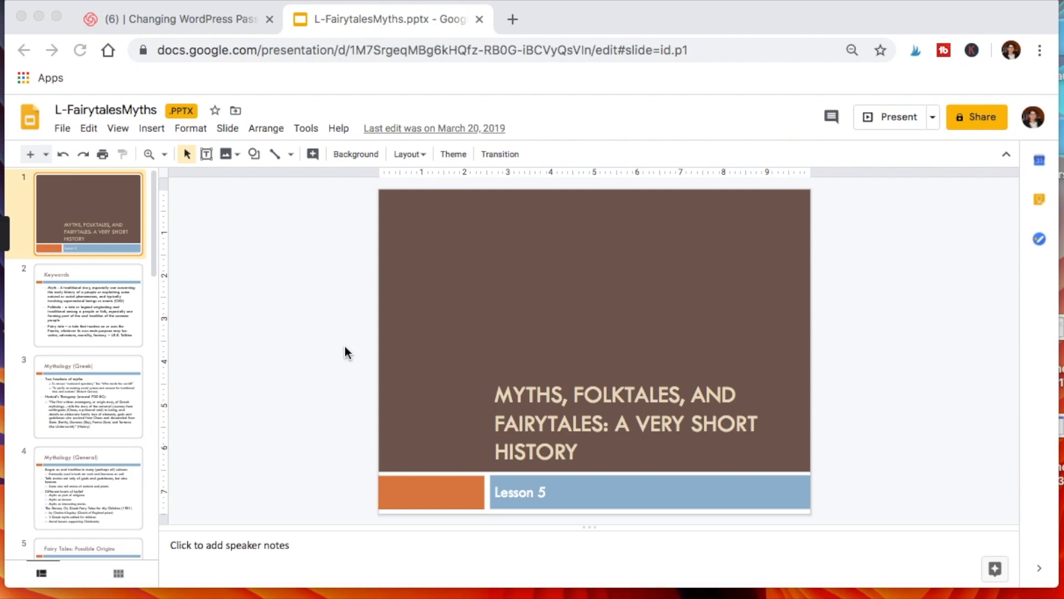
mouse_move(890, 122)
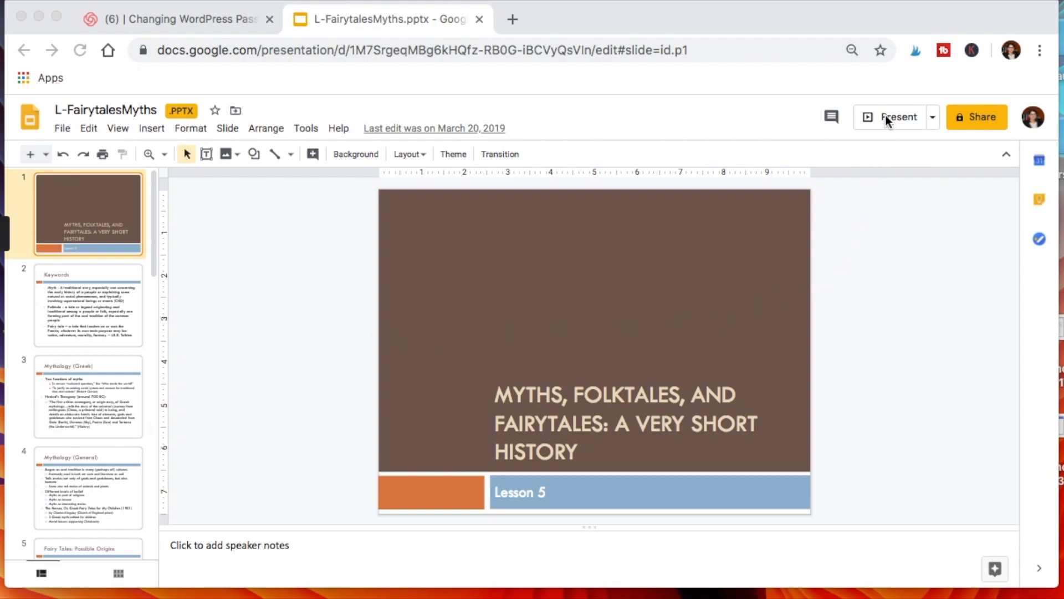
mouse_move(793, 243)
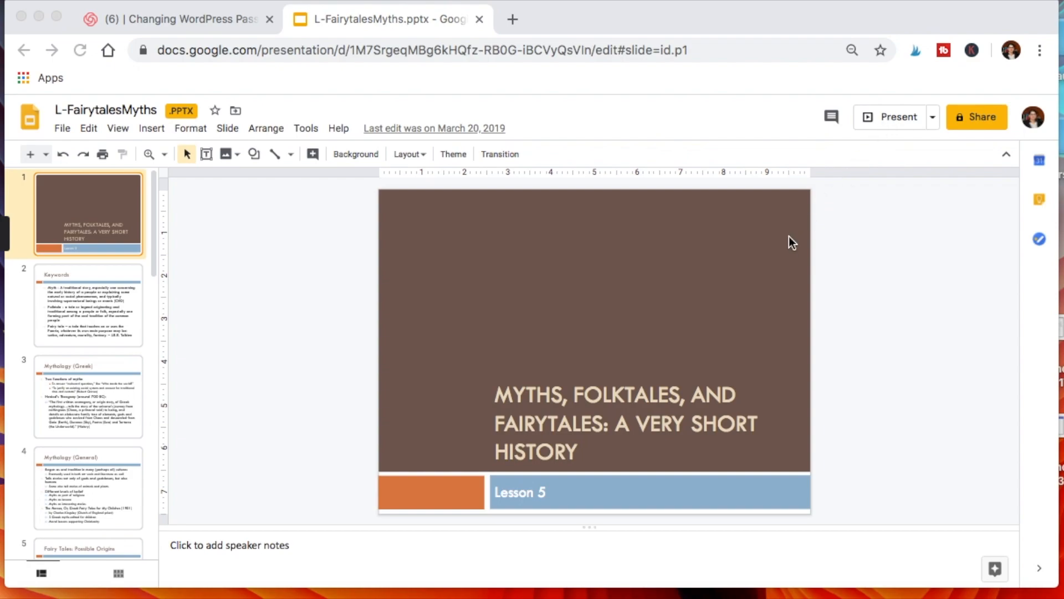
click(87, 305)
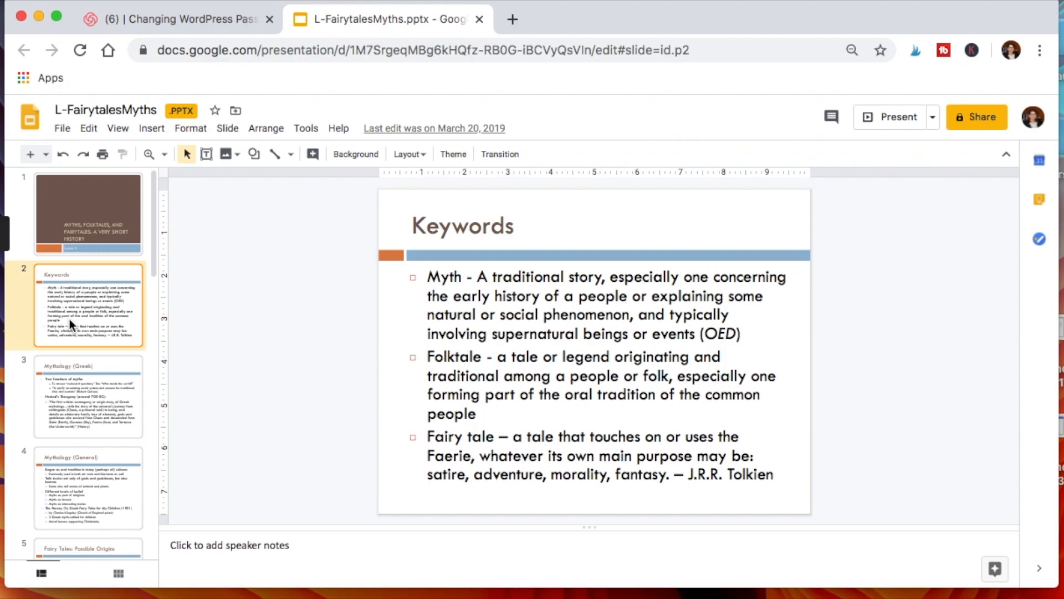
click(87, 212)
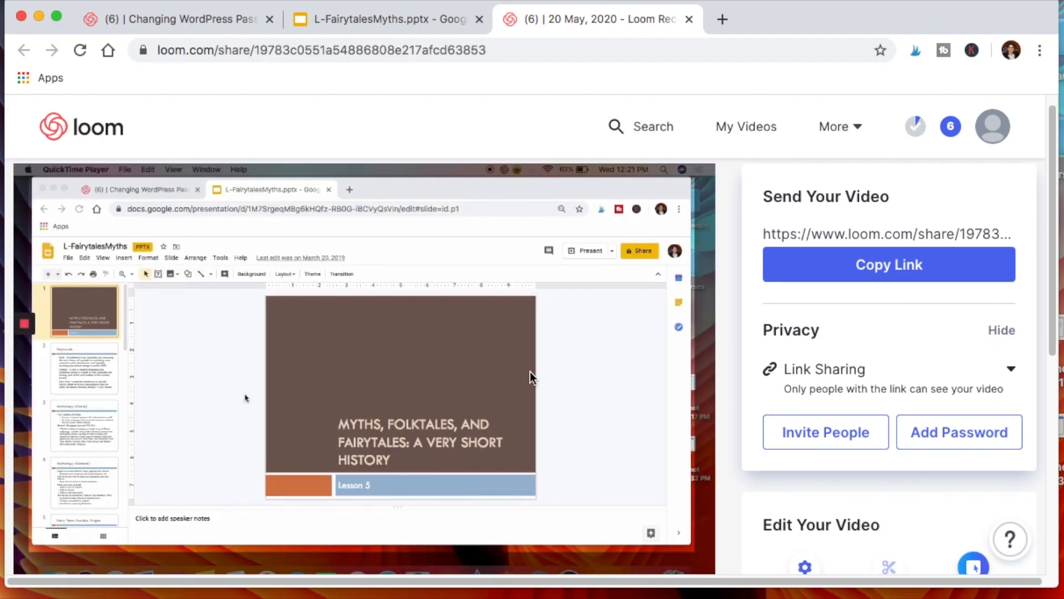
- Rename the 36-second recording to 'FairyTale Lesson'
scroll(down, 3)
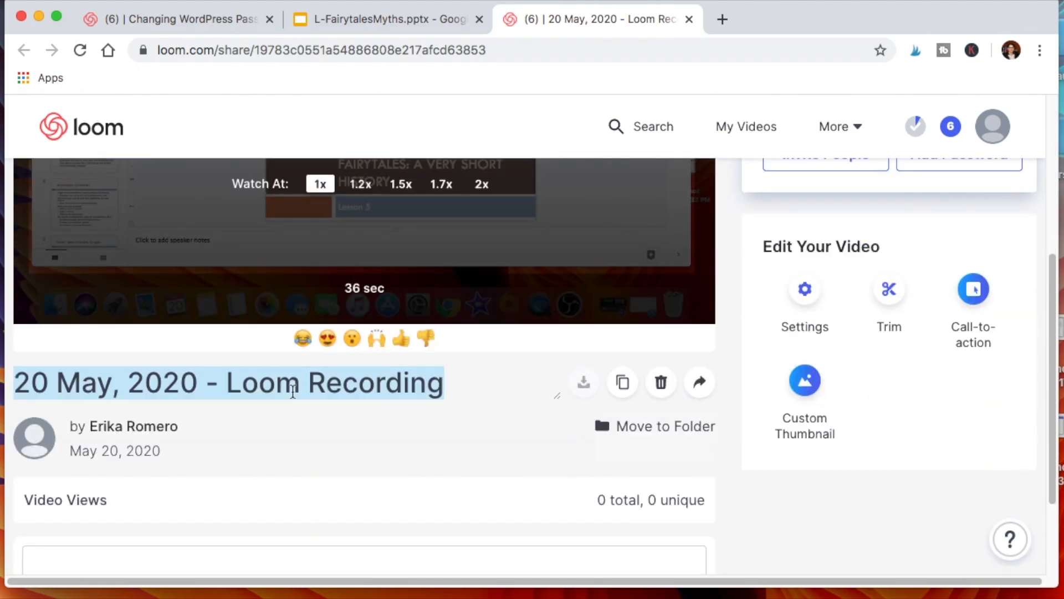
text(Fairy)
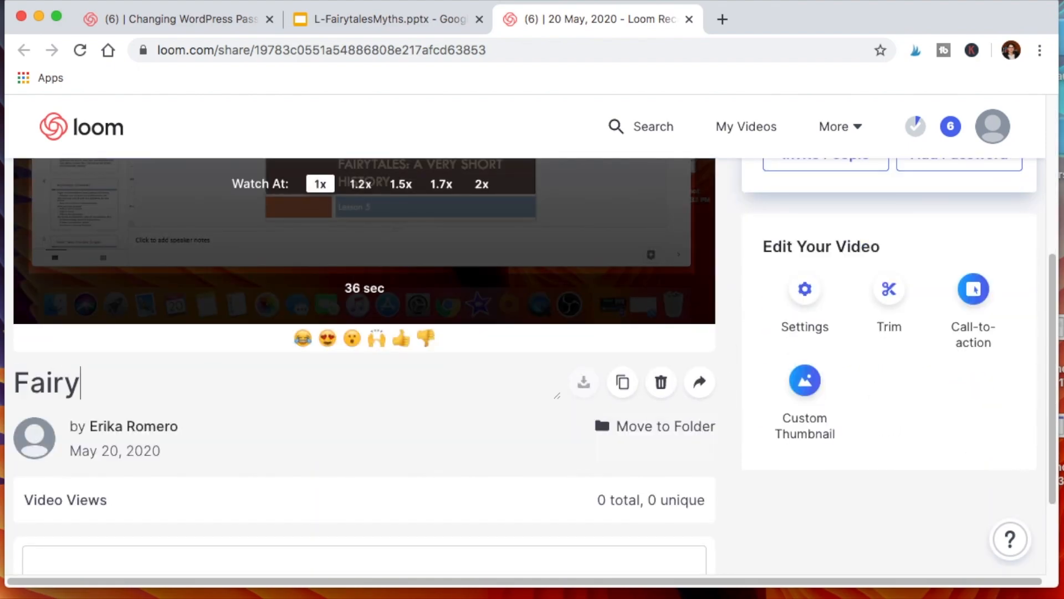
text(Tale L)
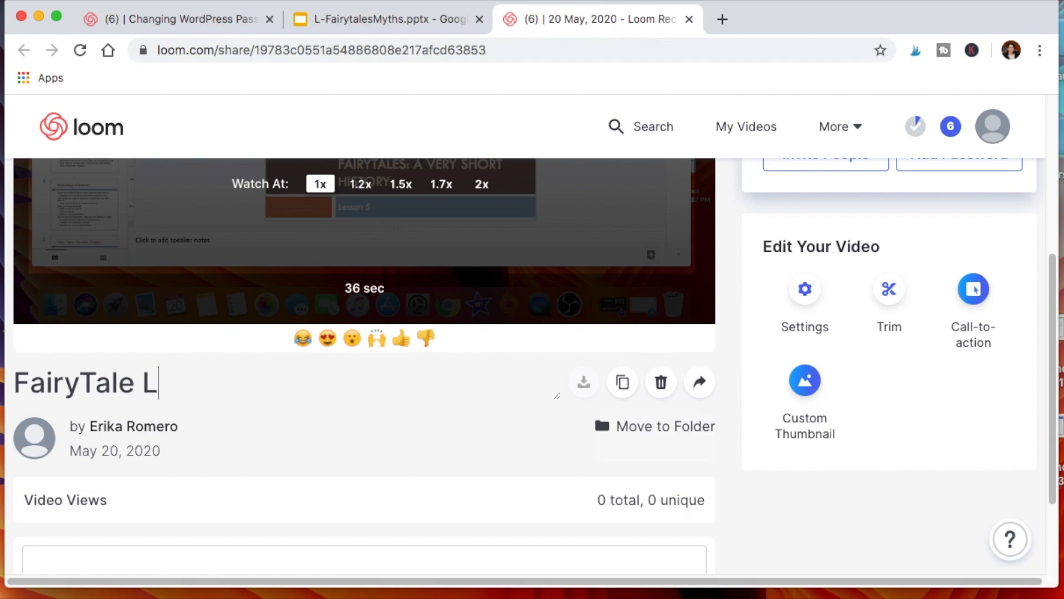
text(esson)
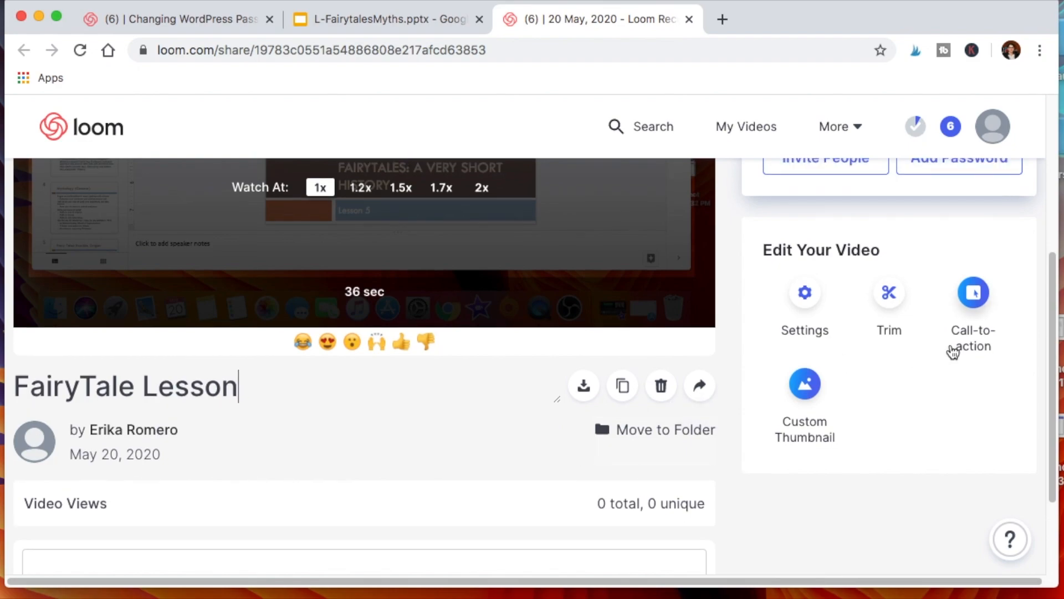
scroll(up, 3)
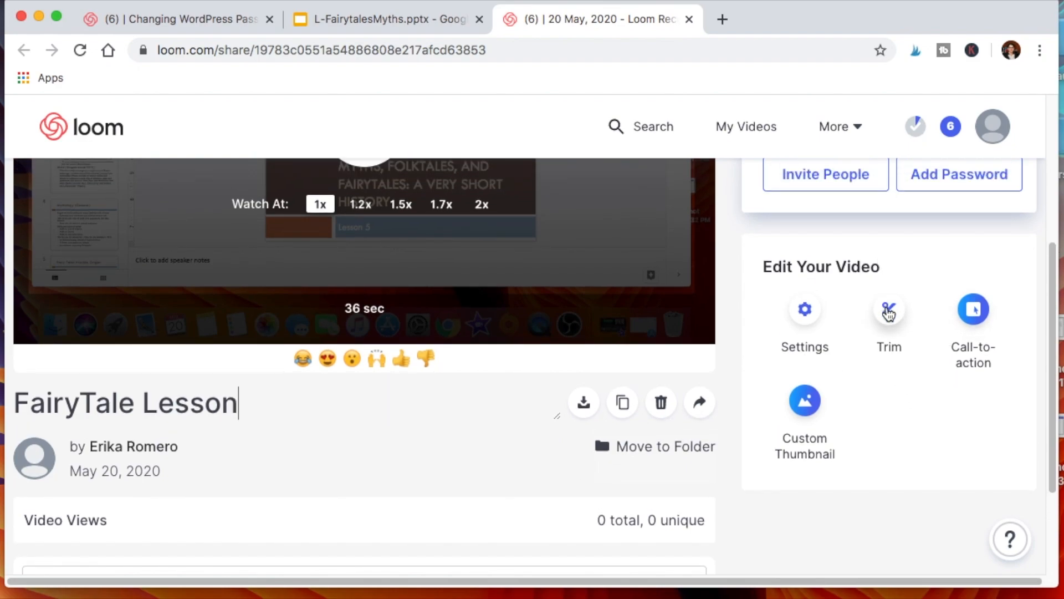
mouse_move(861, 345)
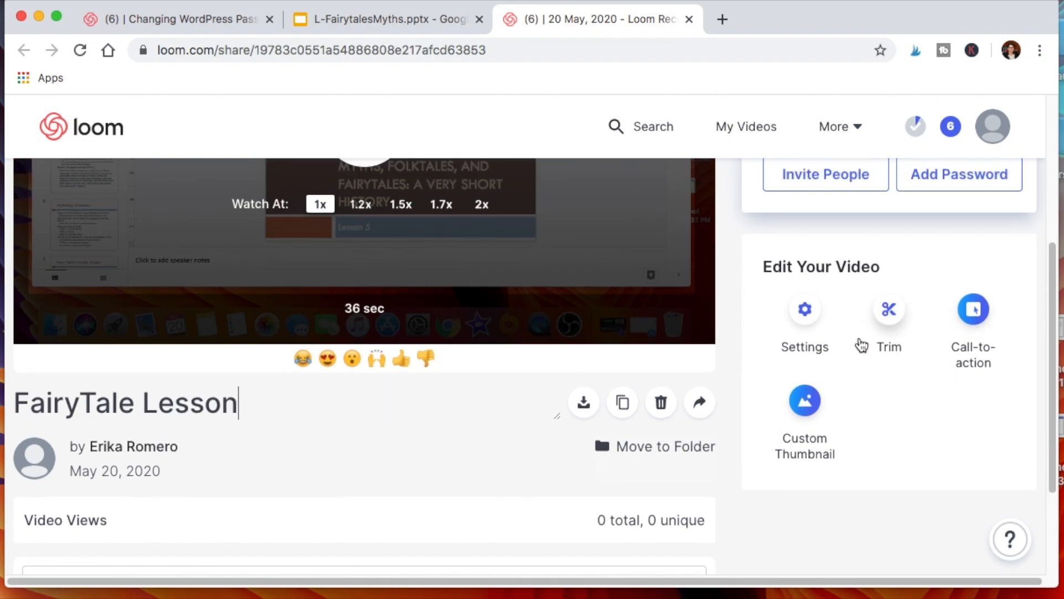
scroll(up, 3)
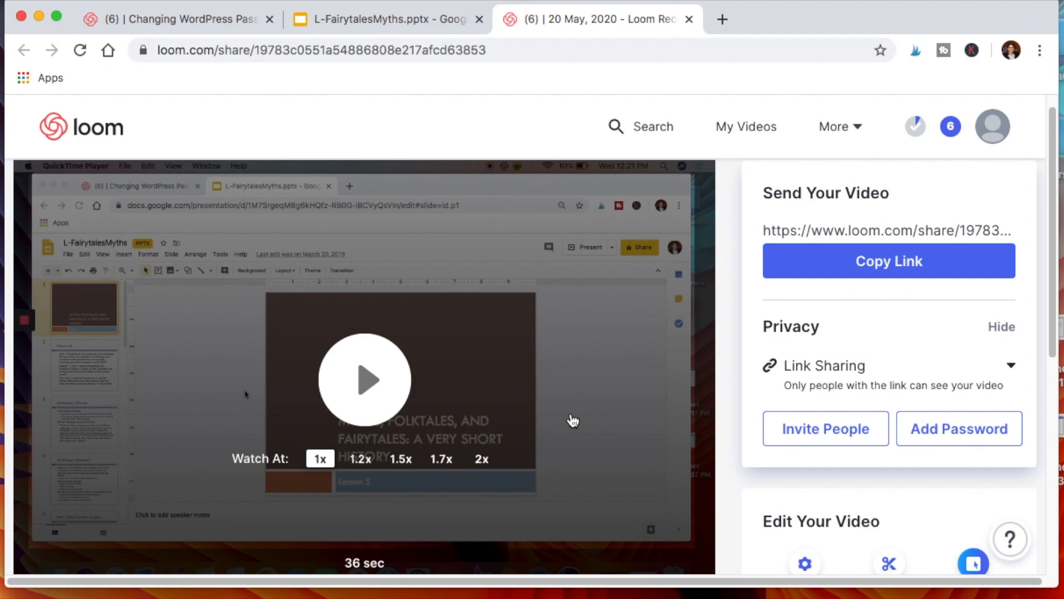
mouse_move(637, 398)
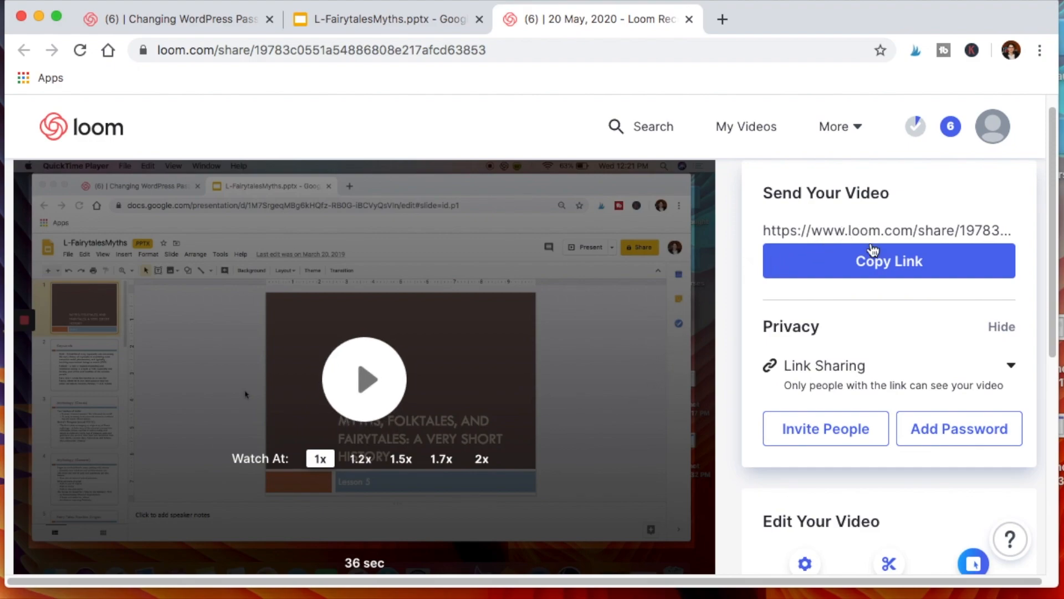
- Copy the share link for the FairyTale Lesson video
click(887, 260)
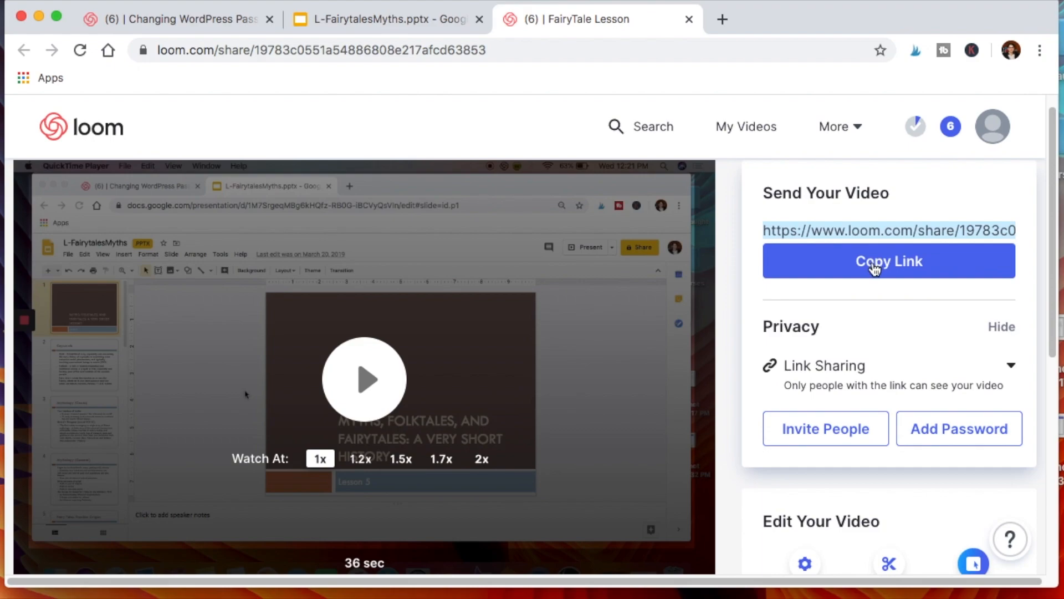
mouse_move(874, 293)
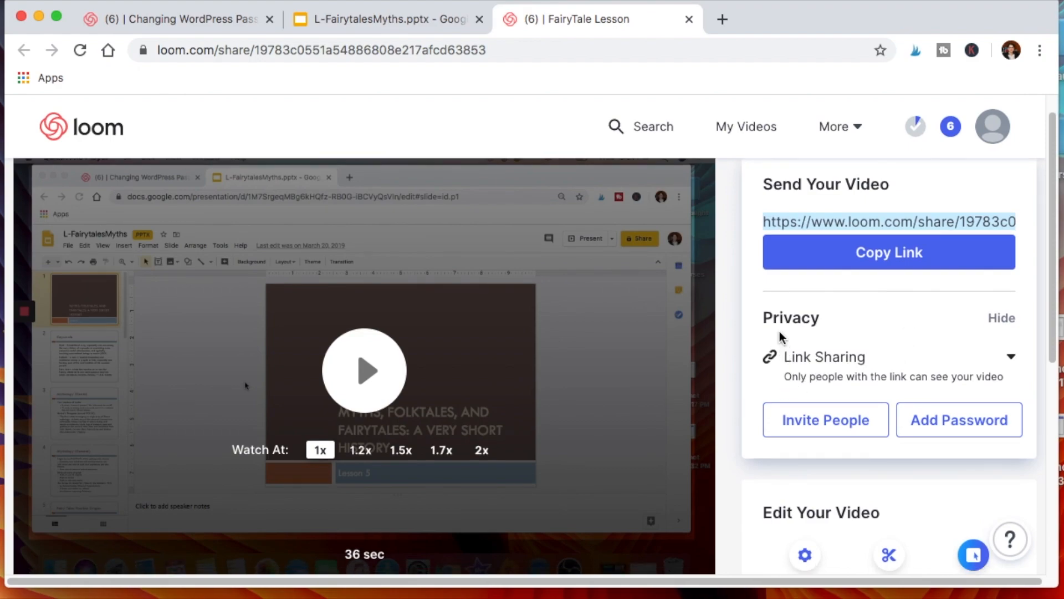
mouse_move(841, 382)
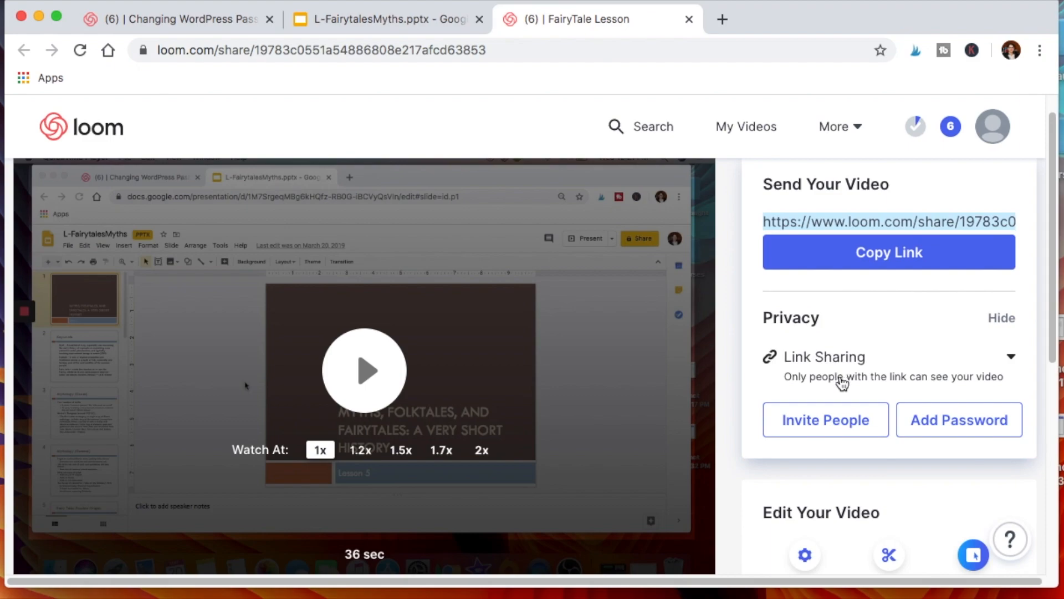
mouse_move(835, 419)
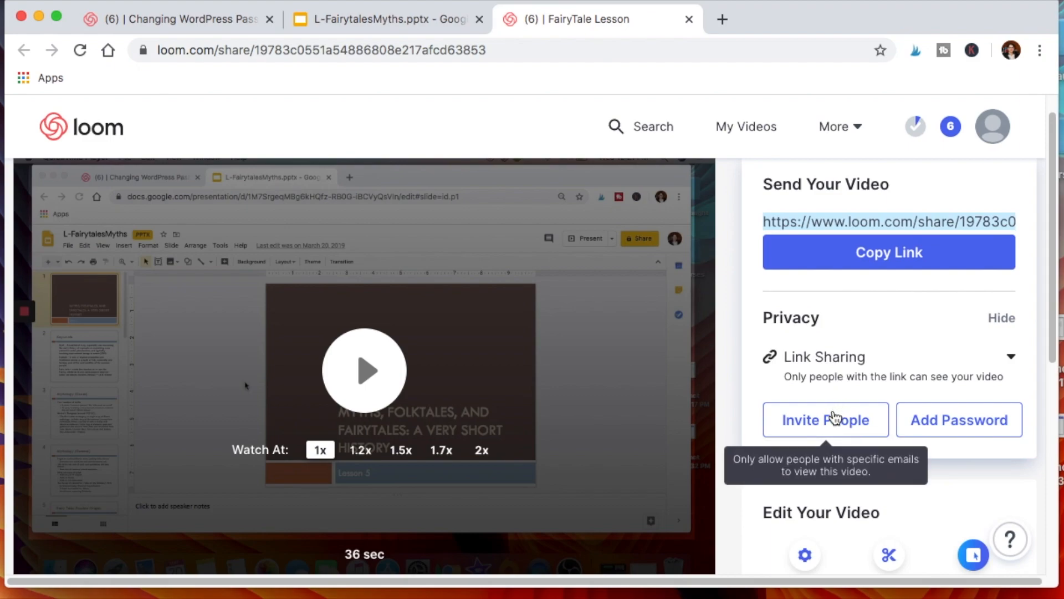
mouse_move(830, 417)
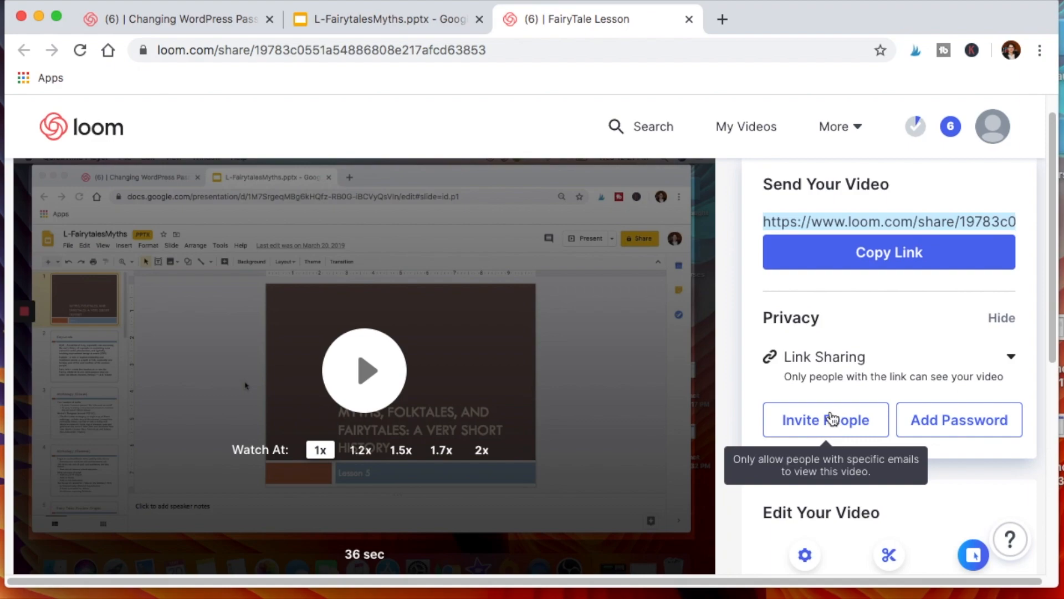
mouse_move(847, 413)
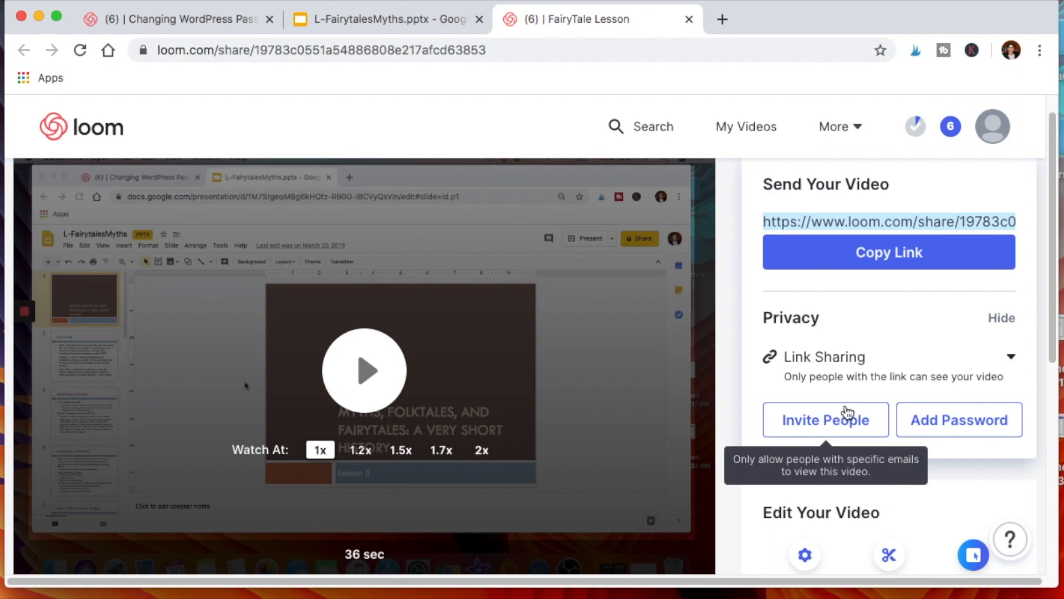
click(959, 419)
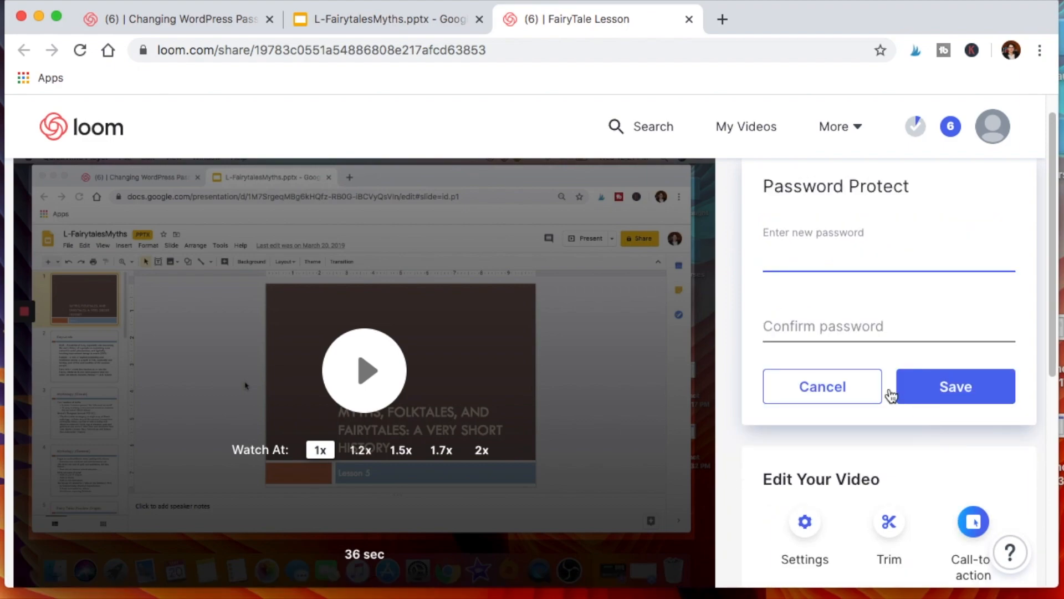
click(955, 386)
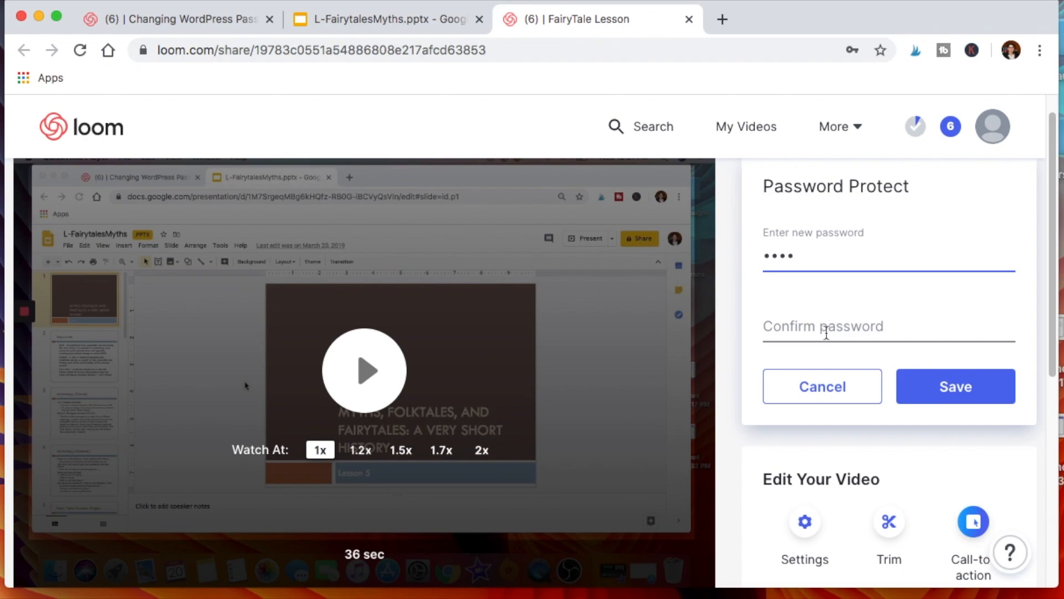
click(822, 387)
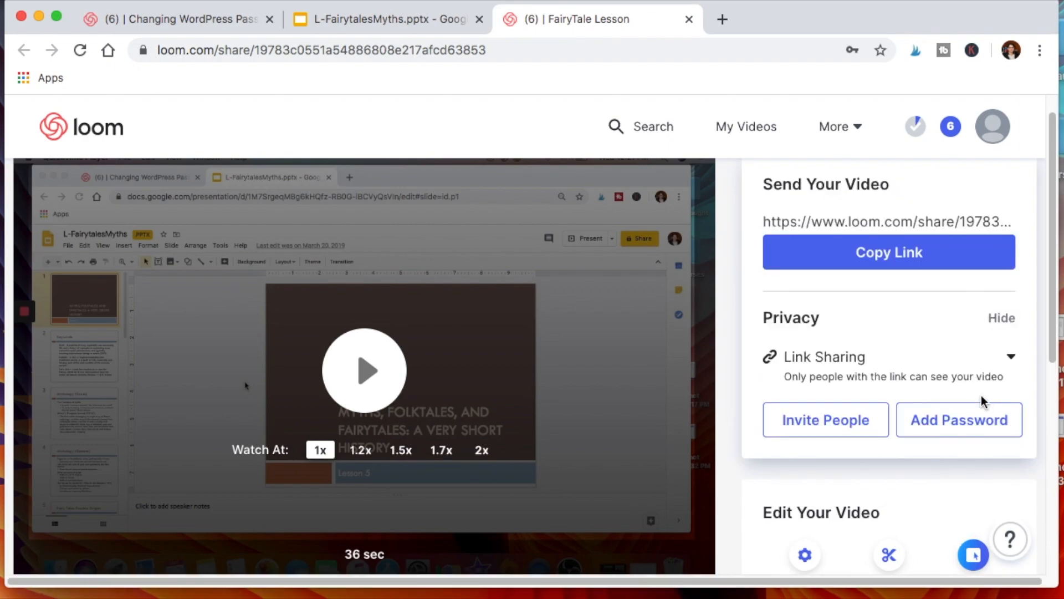
click(958, 420)
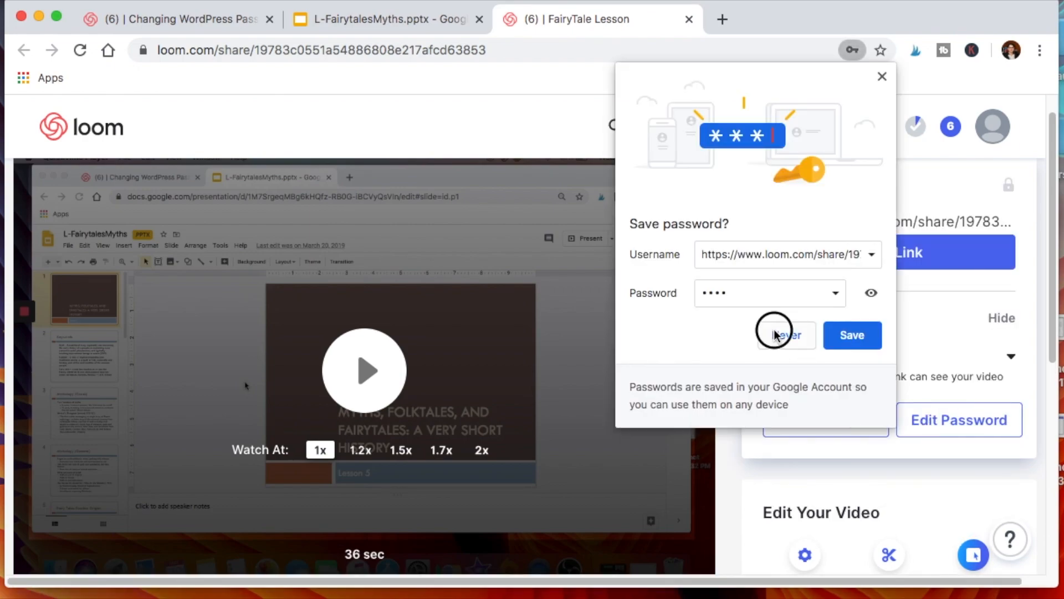
click(785, 335)
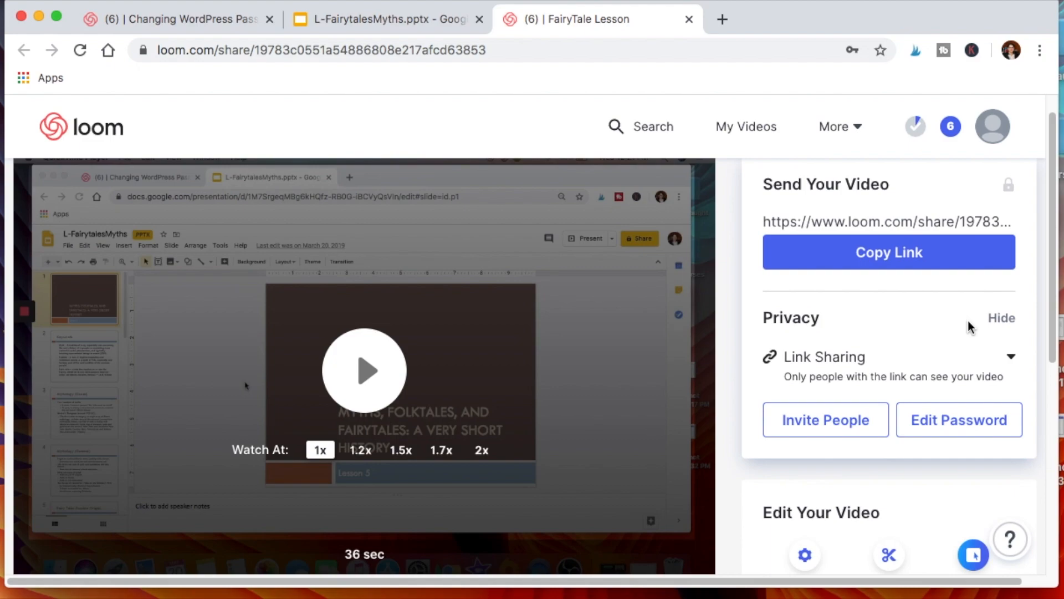
click(957, 420)
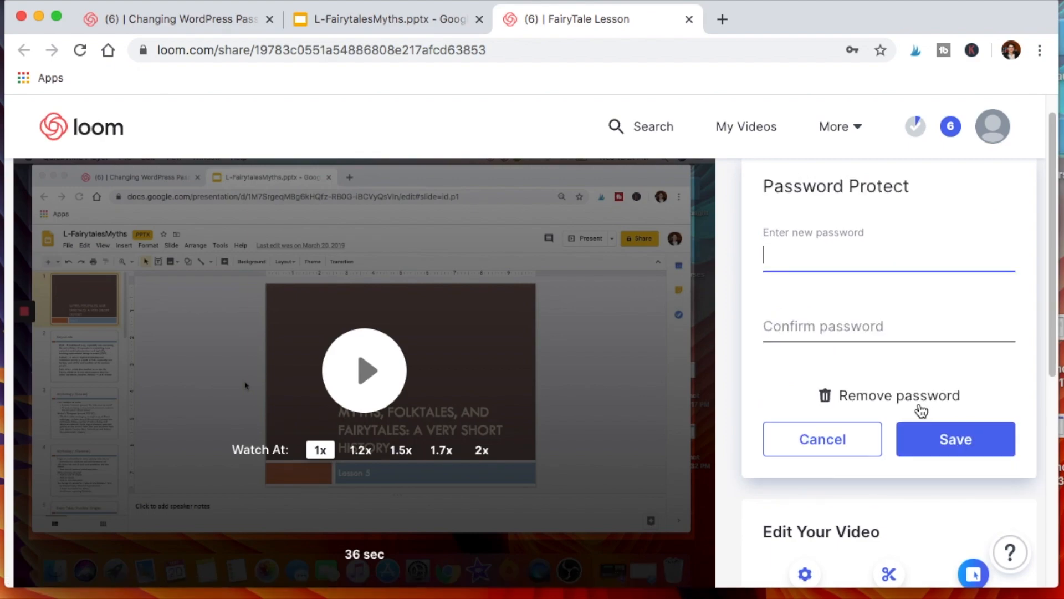
click(820, 438)
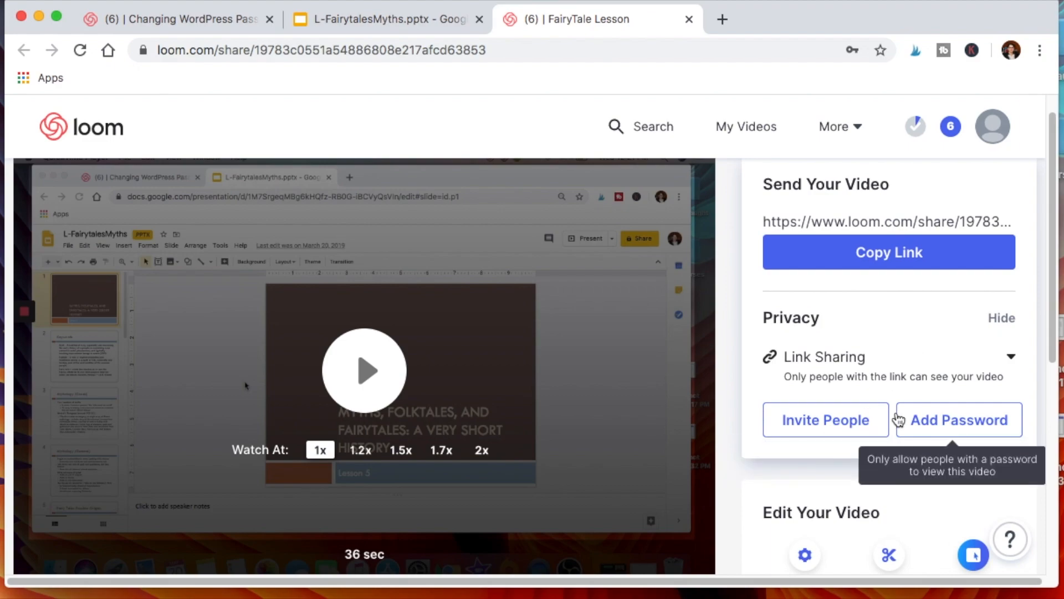
mouse_move(855, 246)
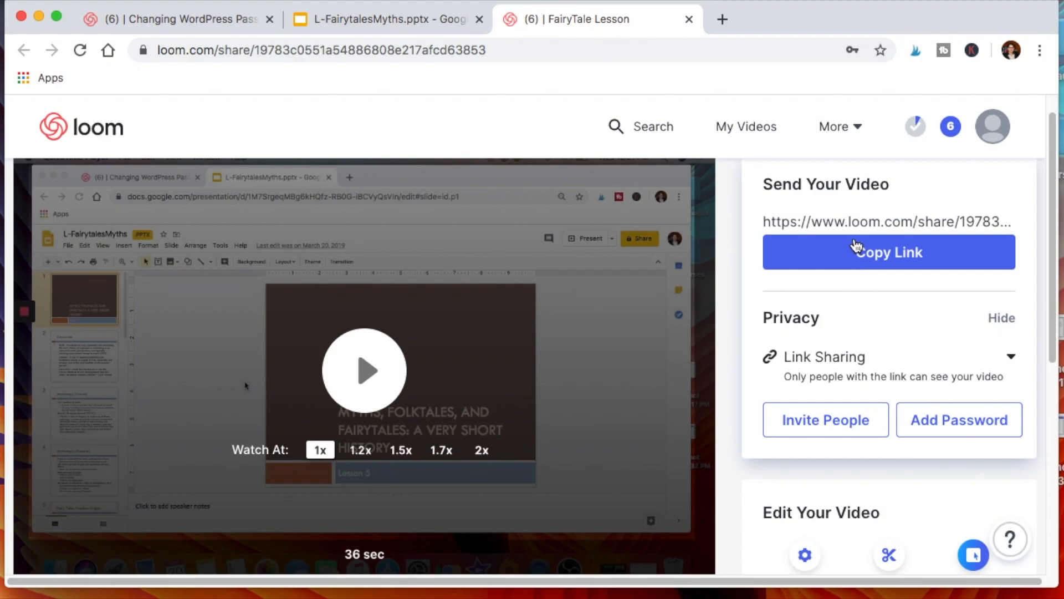
mouse_move(930, 323)
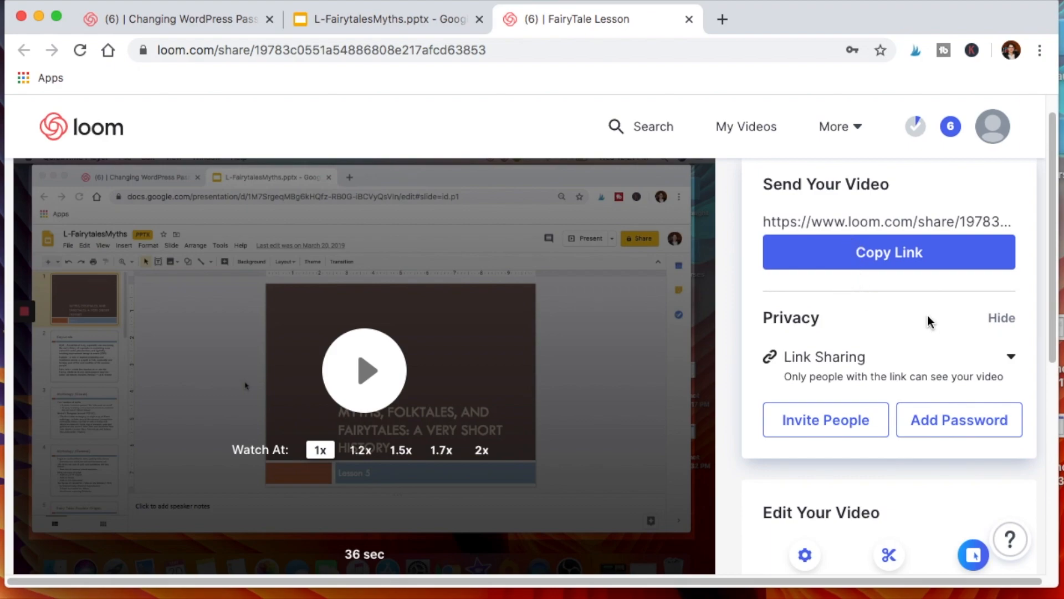
- Open the call-to-action editor under Edit Your Video
scroll(down, 3)
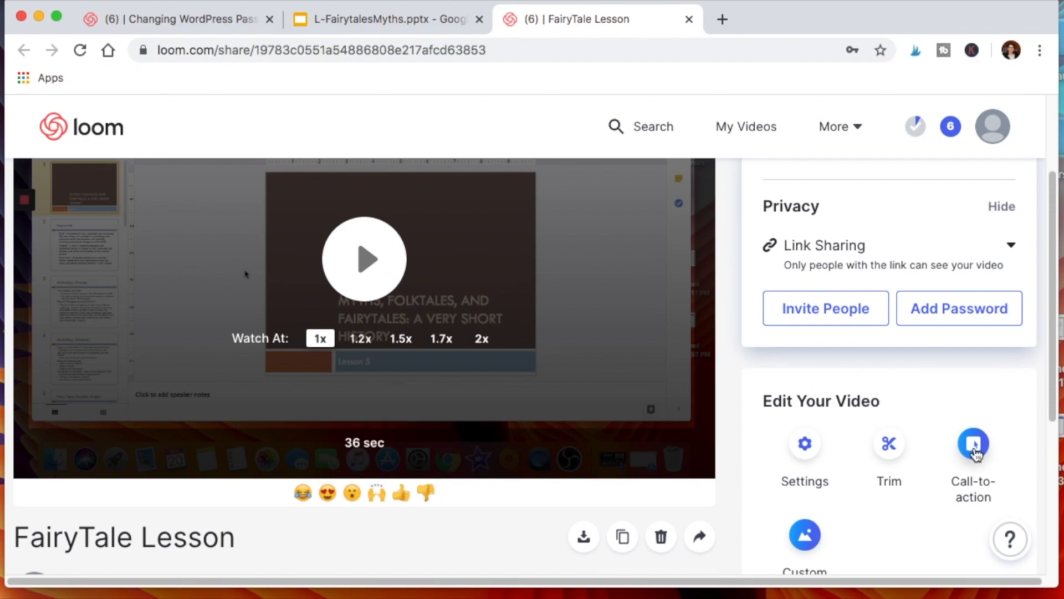
click(972, 444)
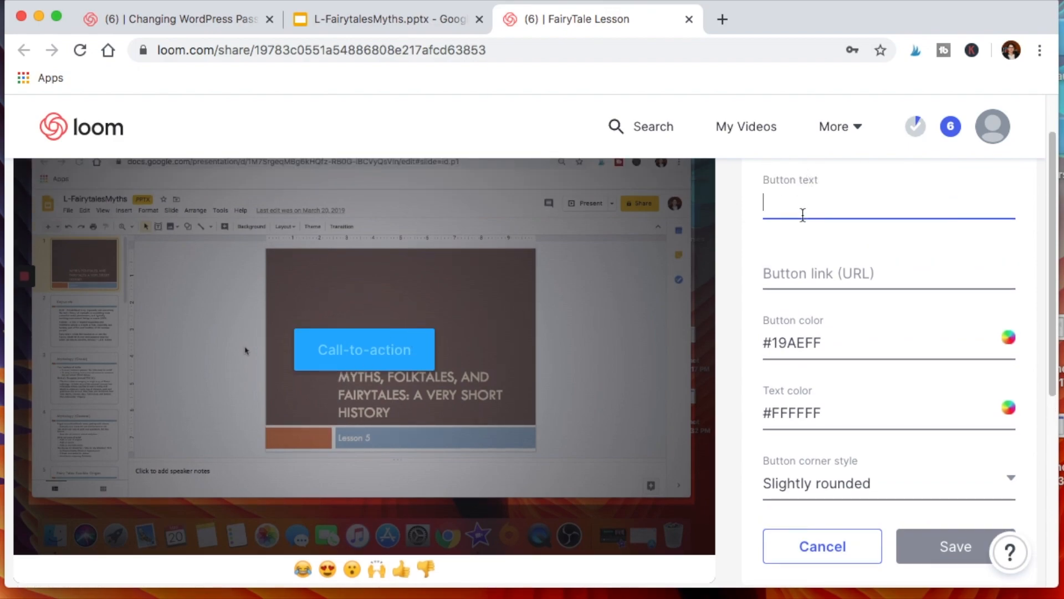
- Enter 'Fairy Tale Links' as the call-to-action button text
click(956, 545)
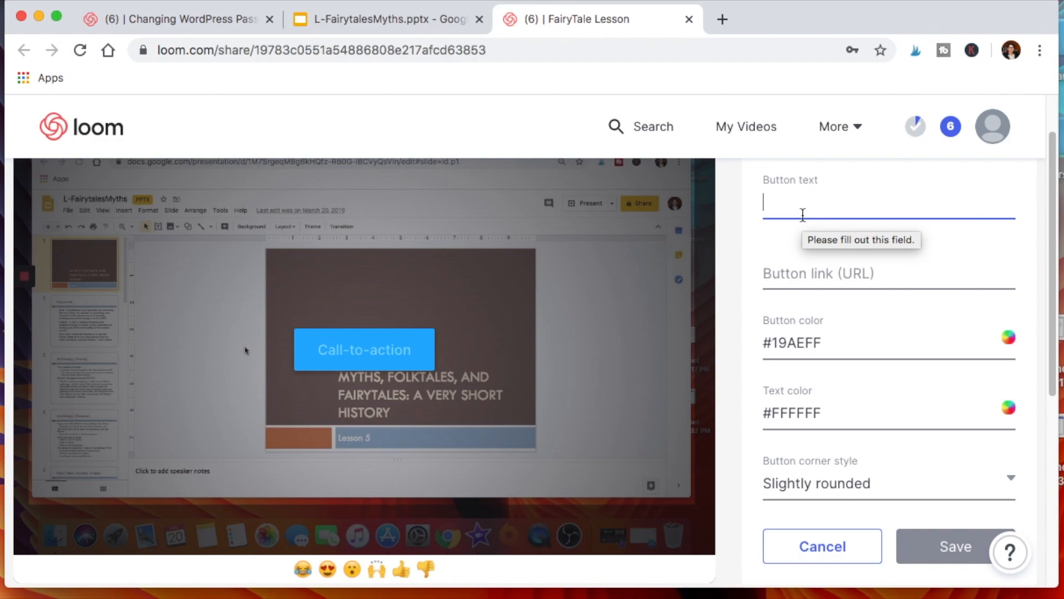
mouse_move(989, 314)
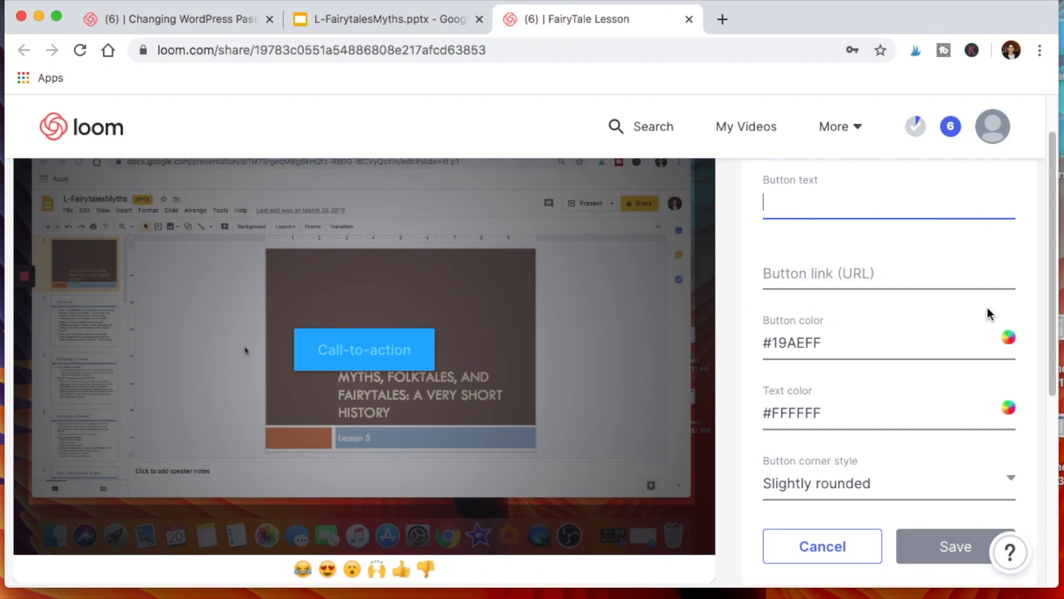
click(955, 545)
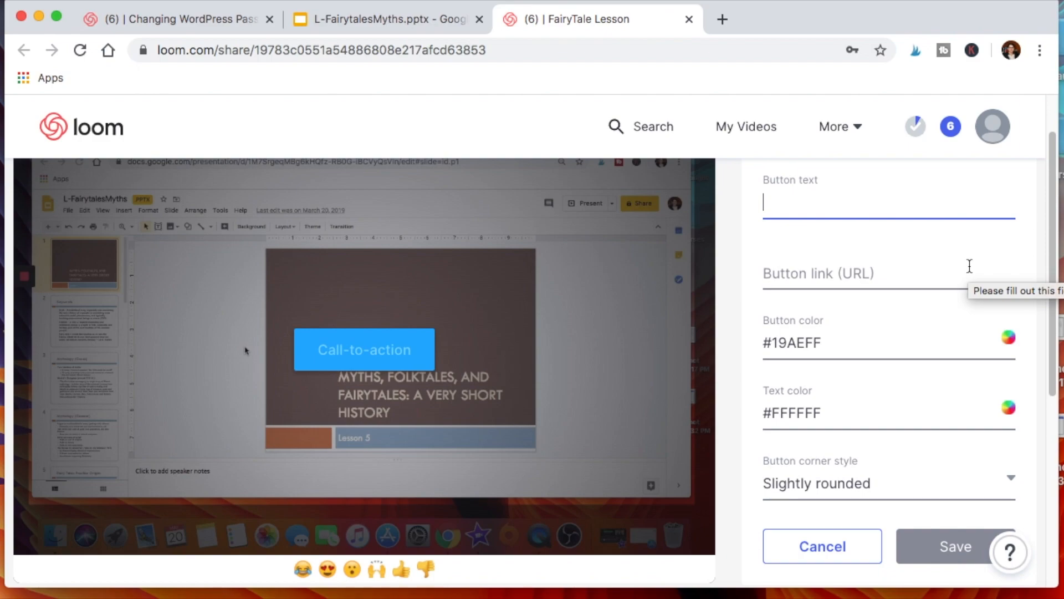
text(Fair)
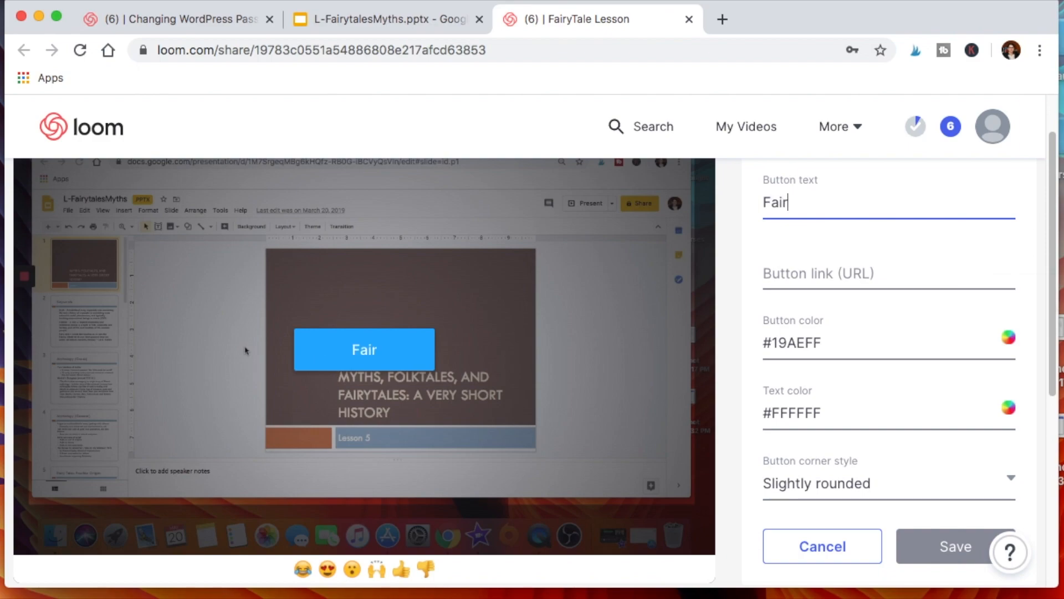
text(y Tale Links)
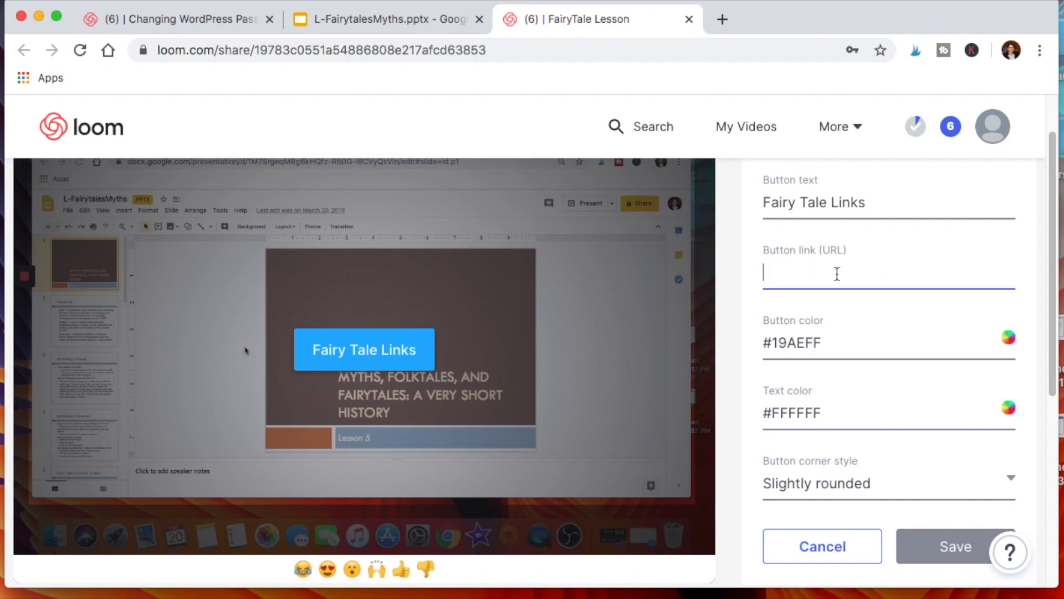
click(955, 545)
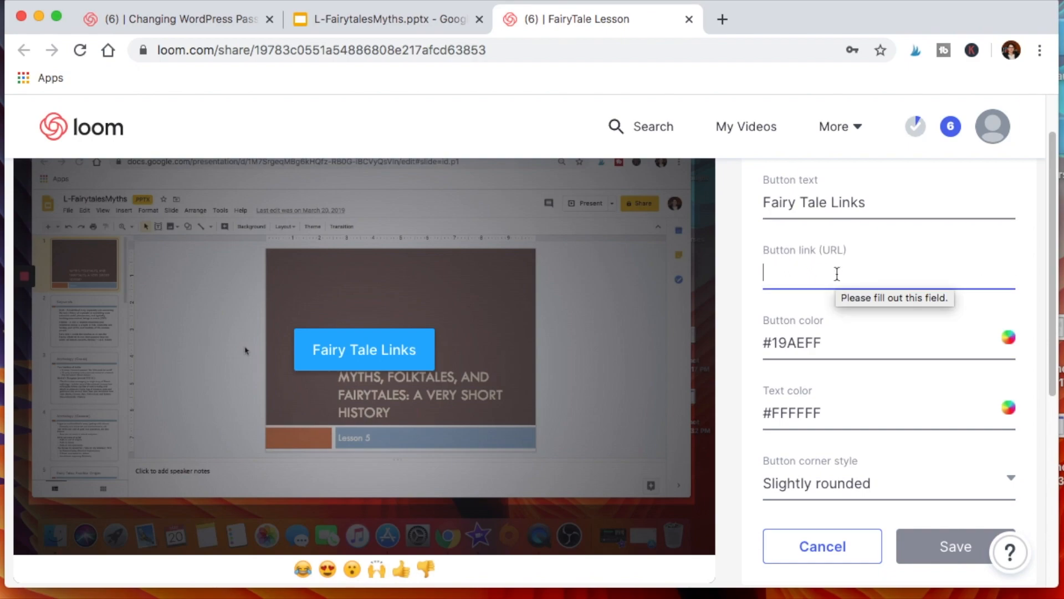
text(www.e)
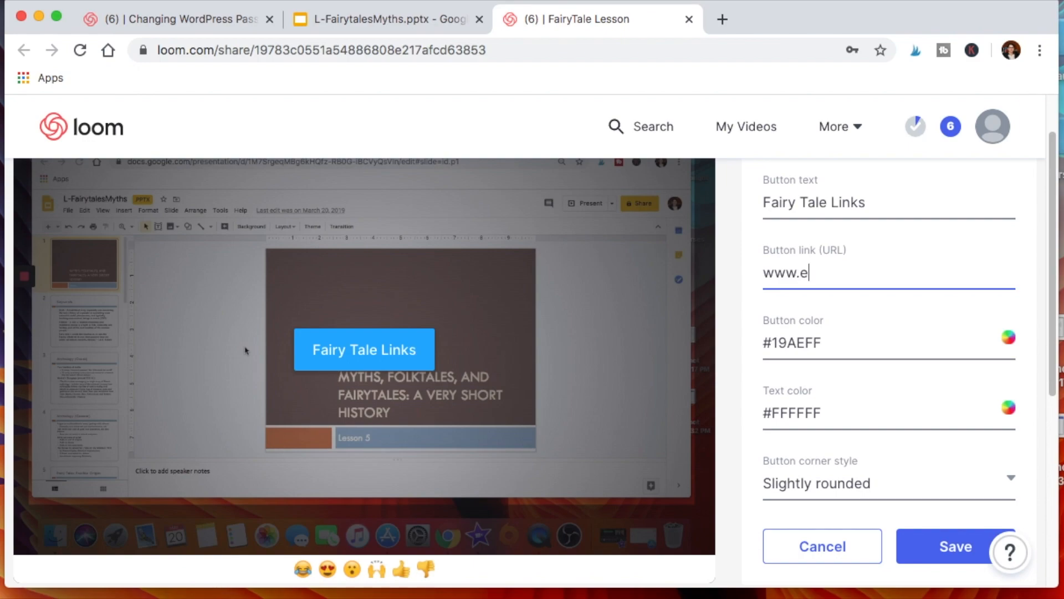
text(vereducating.co)
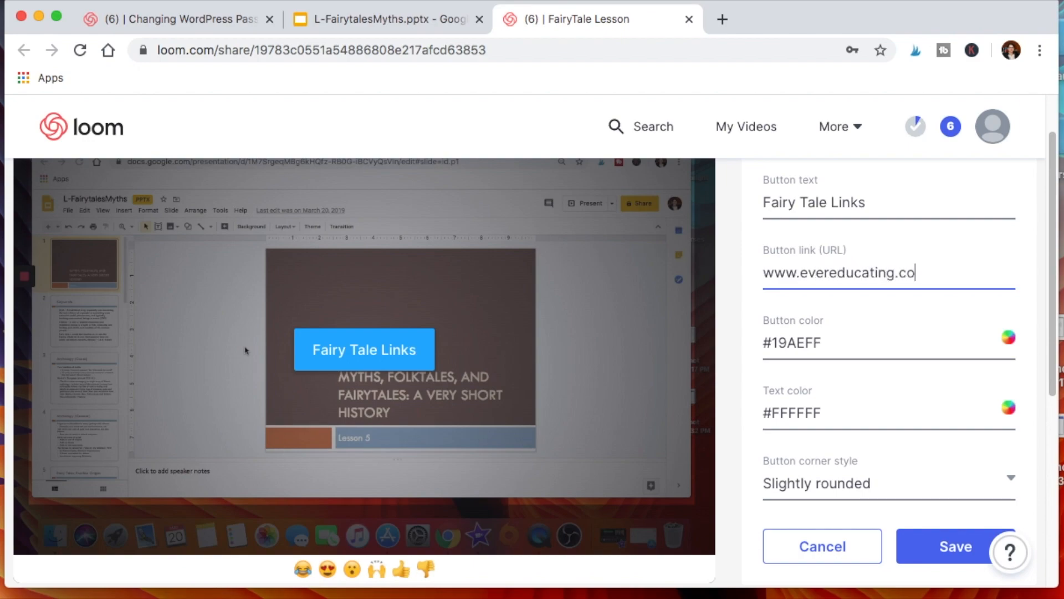
text(m/bl)
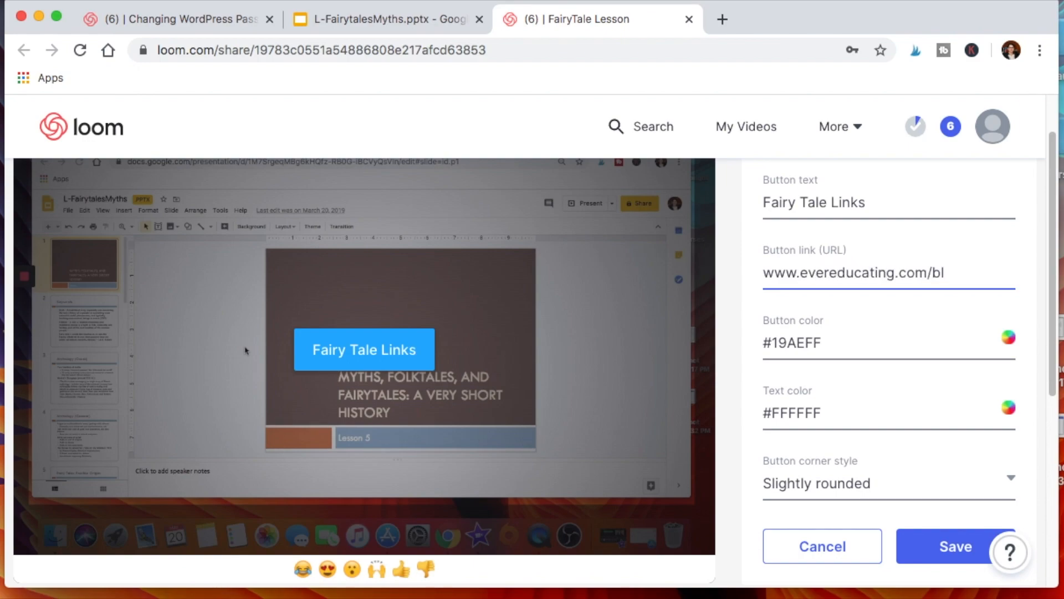
text(og)
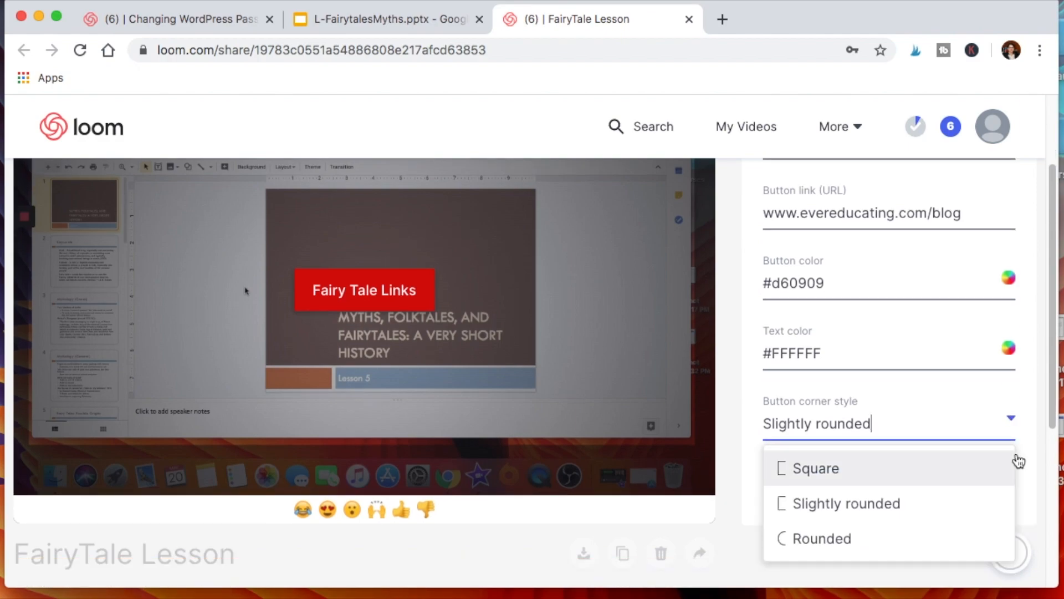
- Save the call-to-action with slightly rounded corners and play the video to test it
click(846, 503)
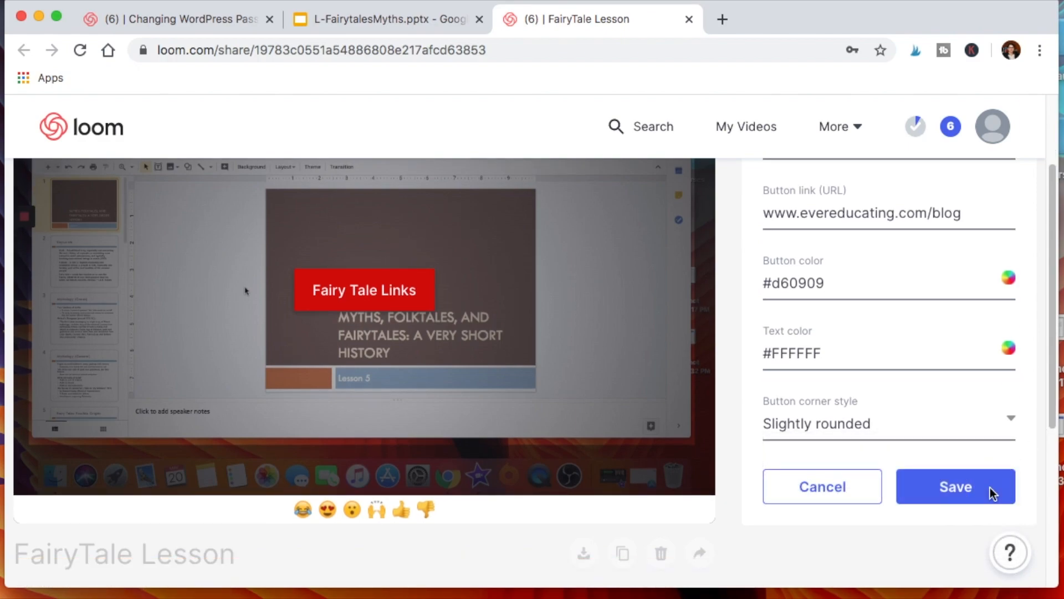
click(955, 487)
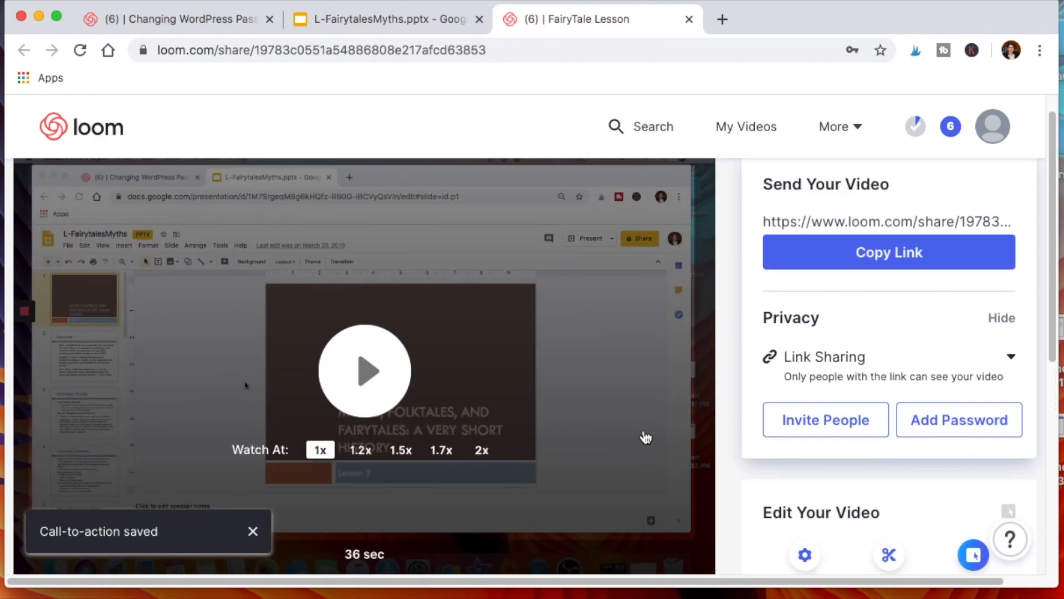
click(363, 370)
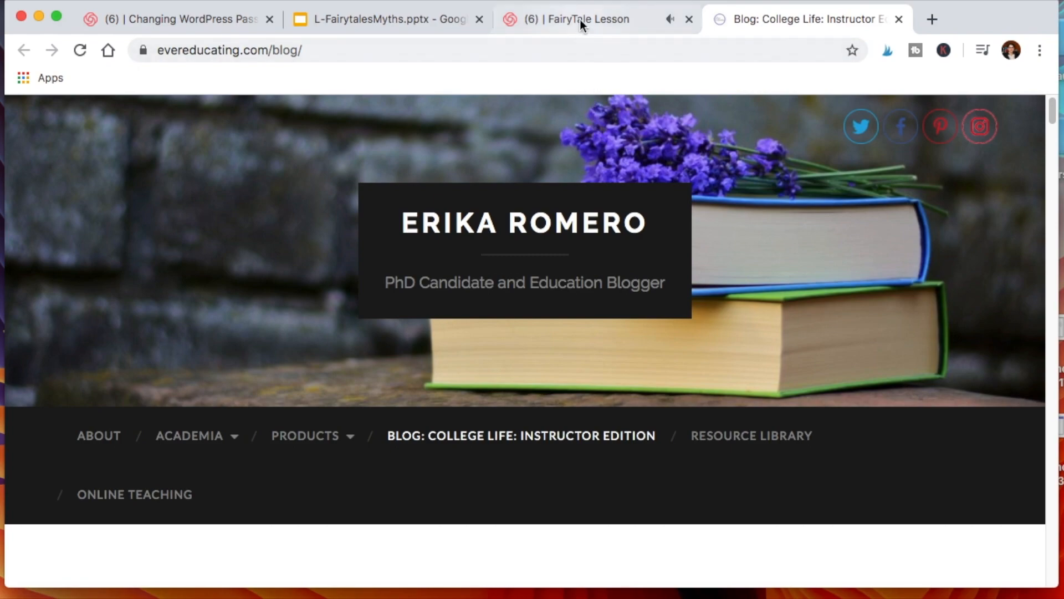
- Return to the video page, reopen the call-to-action settings and save Fairy Tale Links
click(581, 19)
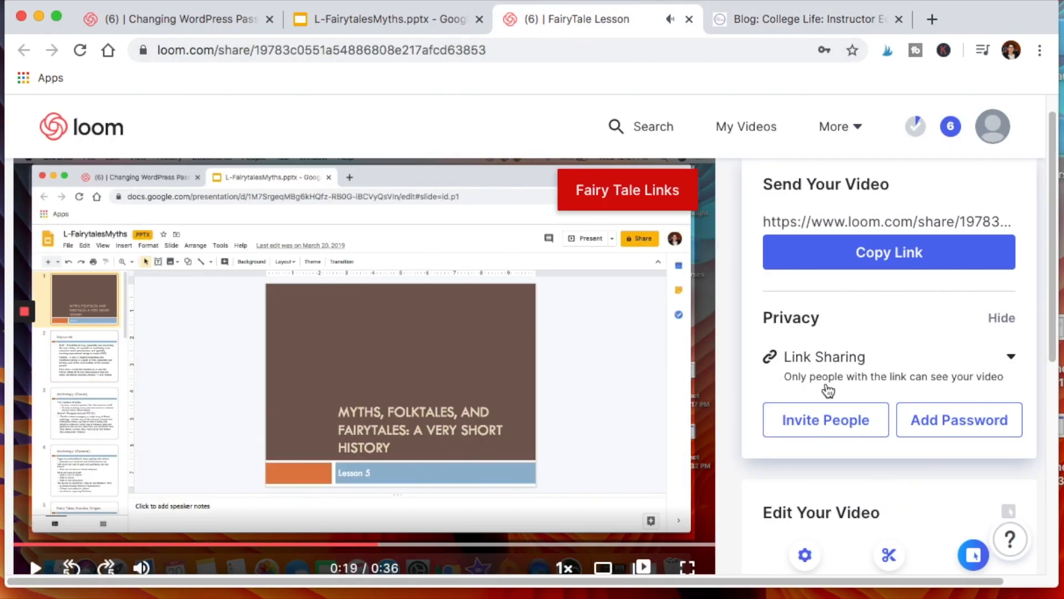
scroll(down, 3)
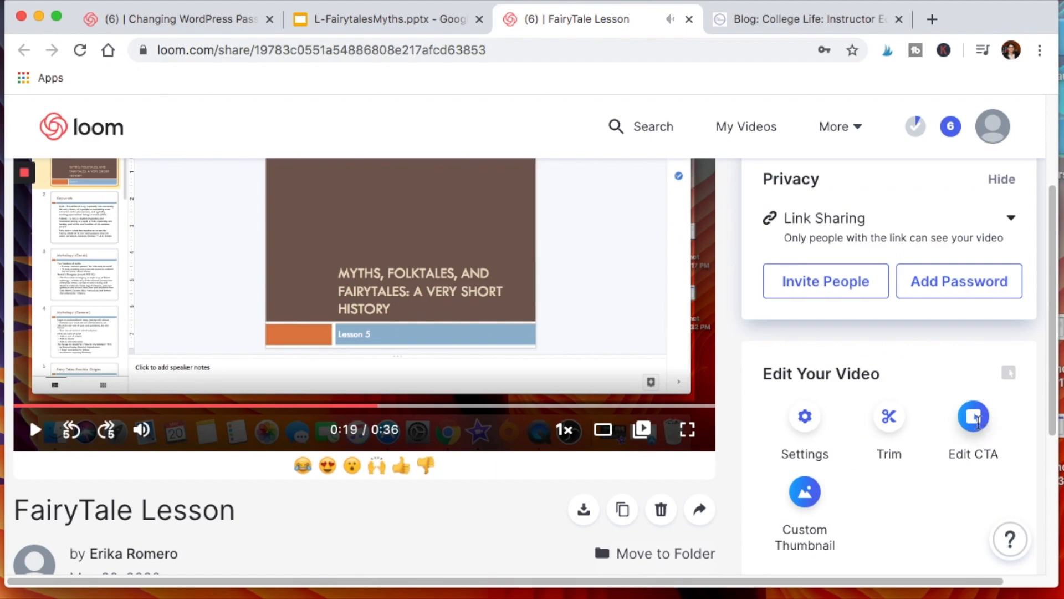
click(973, 416)
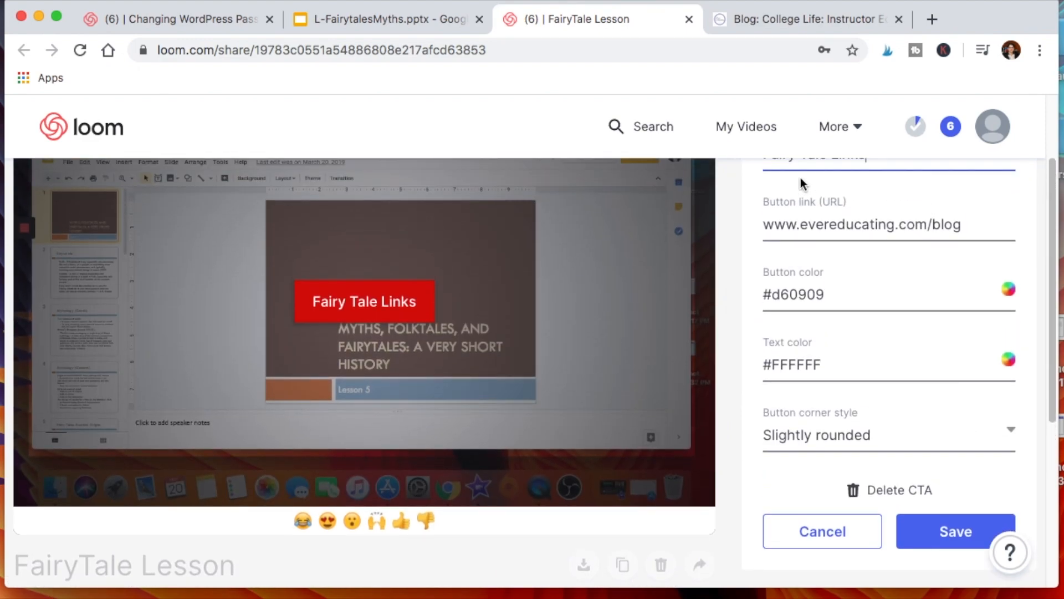
scroll(down, 3)
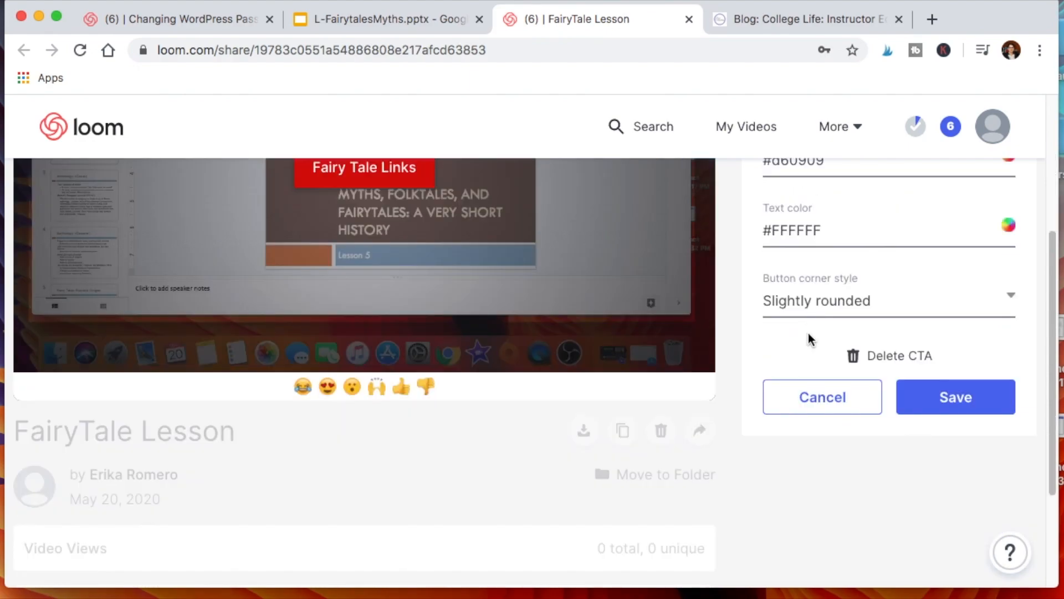
click(821, 396)
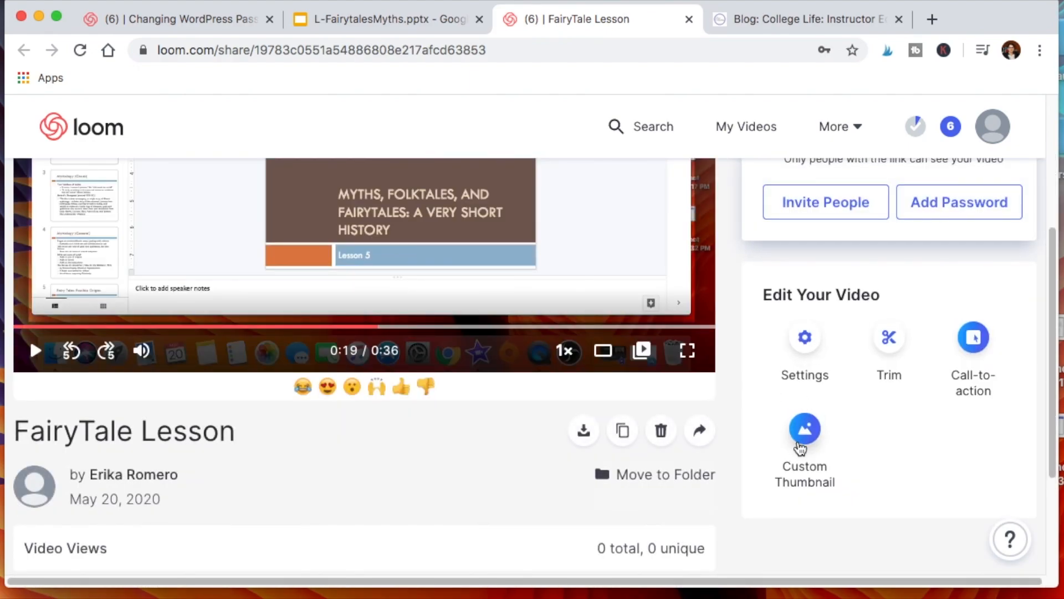
scroll(up, 3)
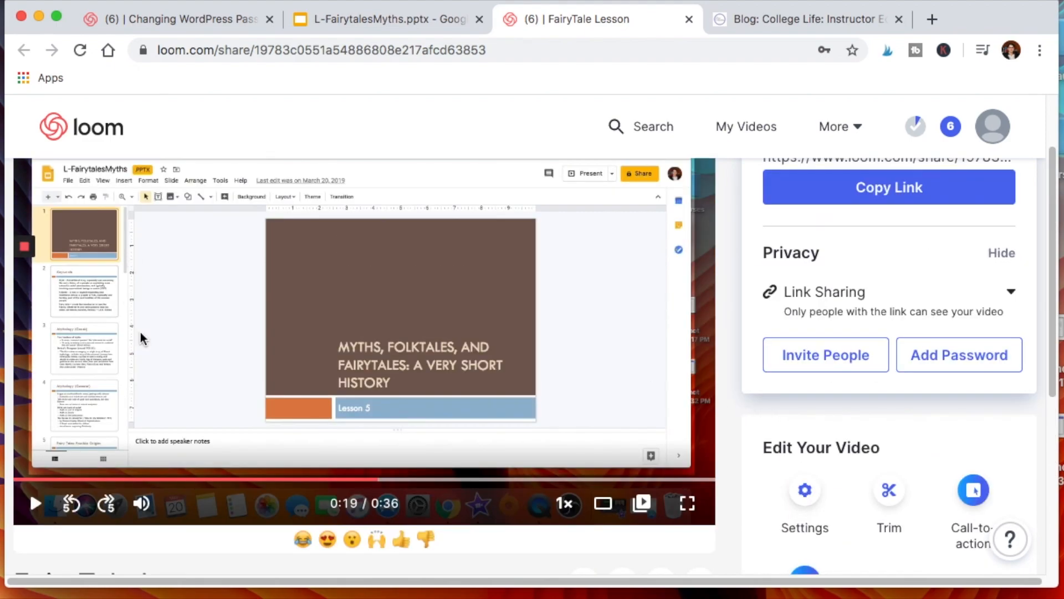
scroll(down, 3)
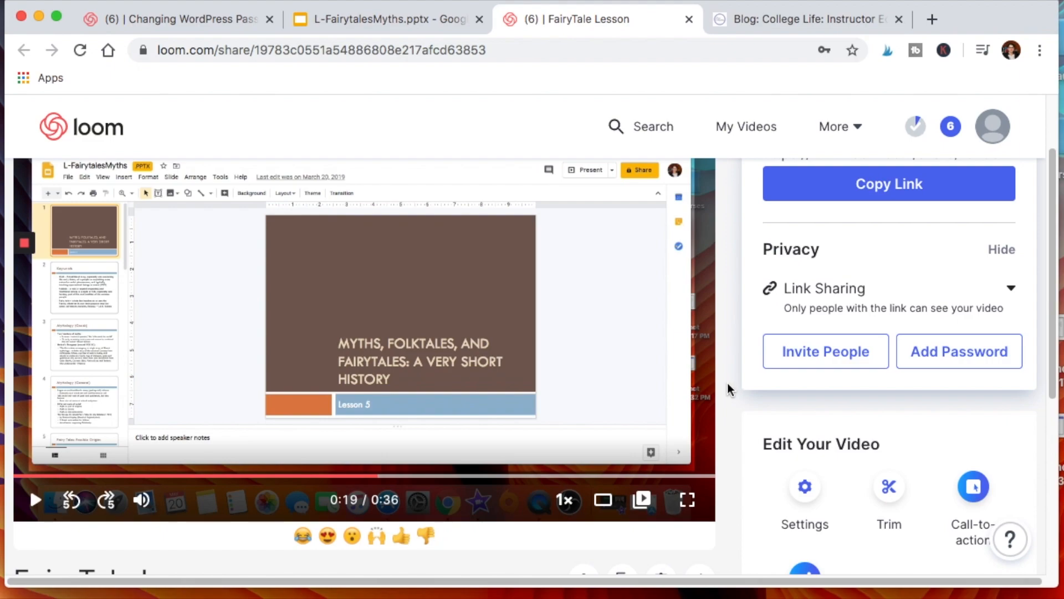
scroll(up, 3)
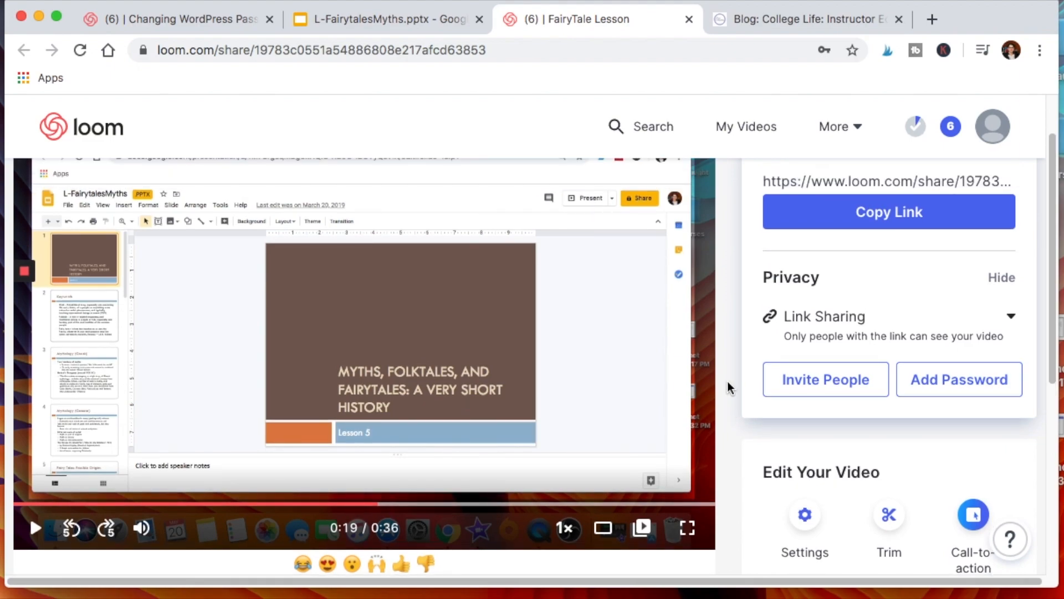
scroll(down, 3)
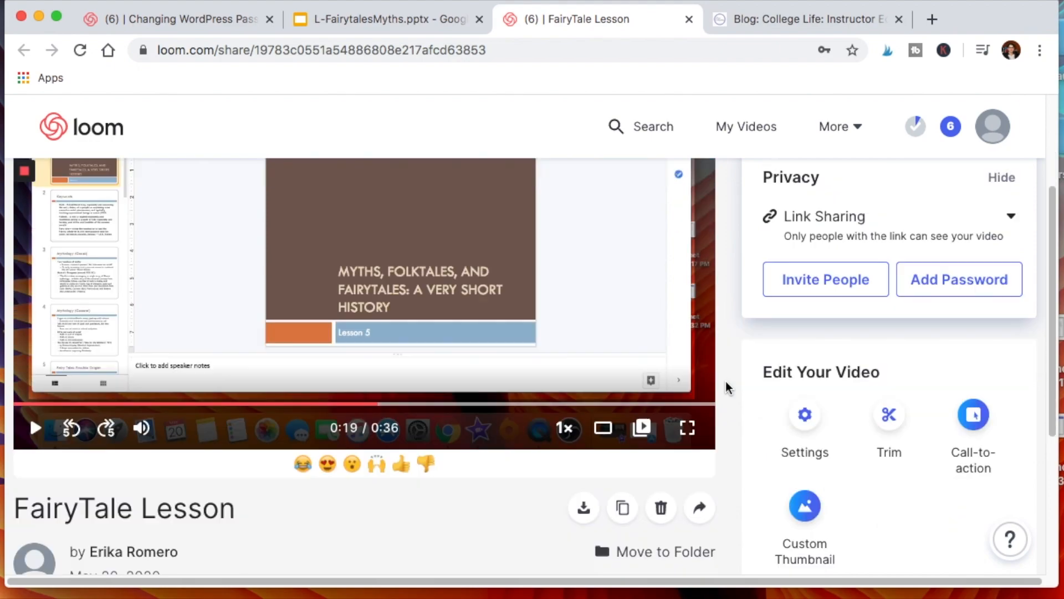
scroll(down, 3)
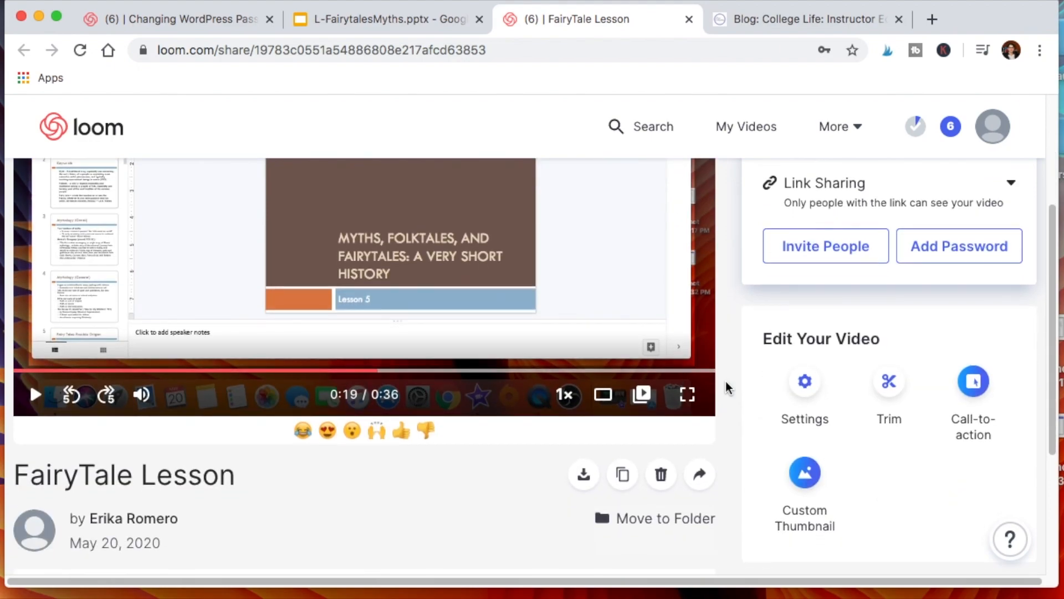
scroll(down, 3)
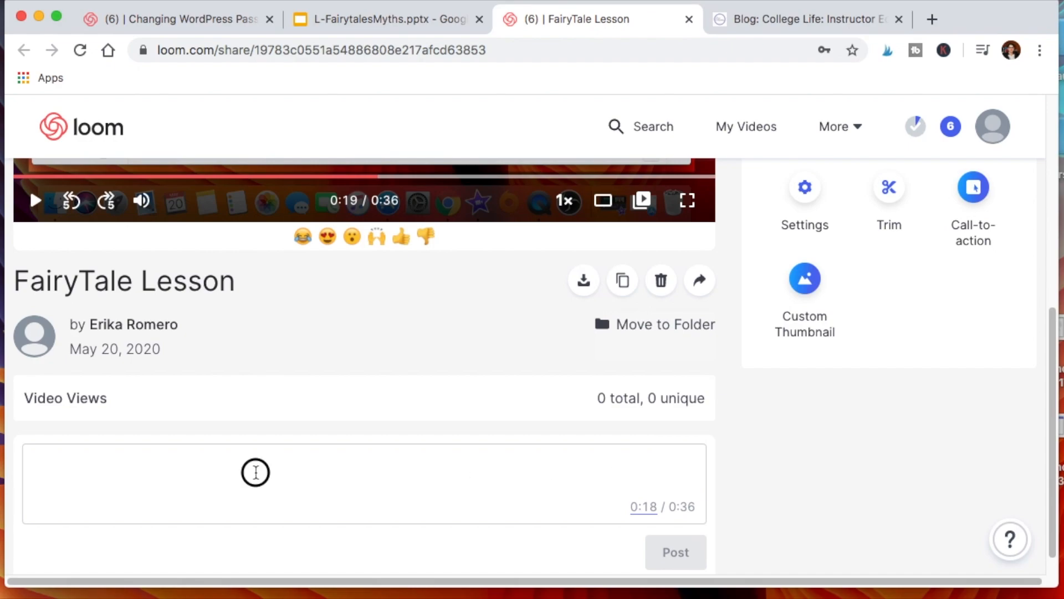
- Post a comment reading 'Test' at the 0:18 mark of the video
text(Test)
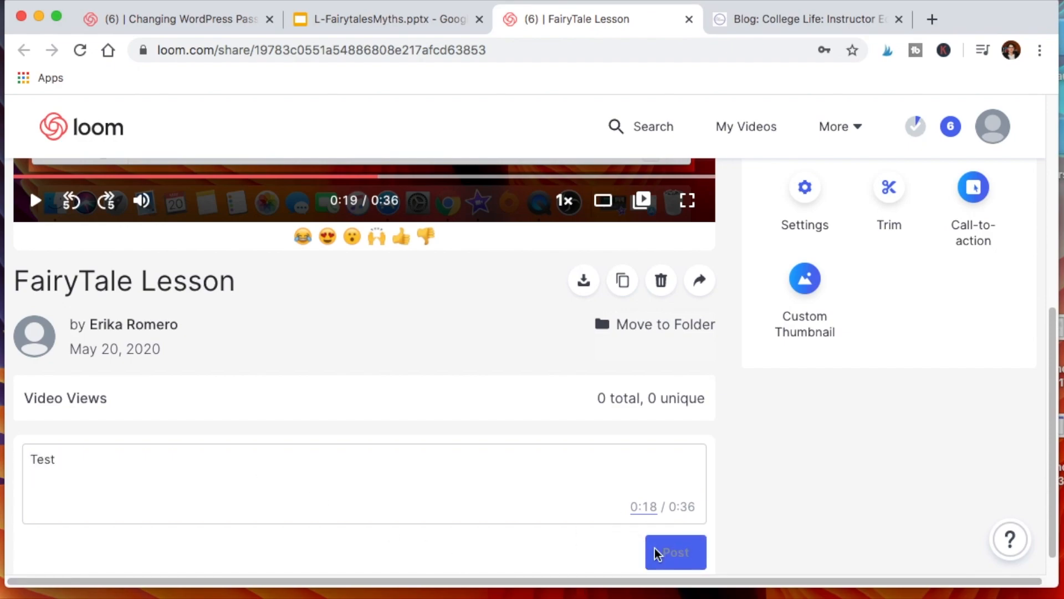
click(675, 551)
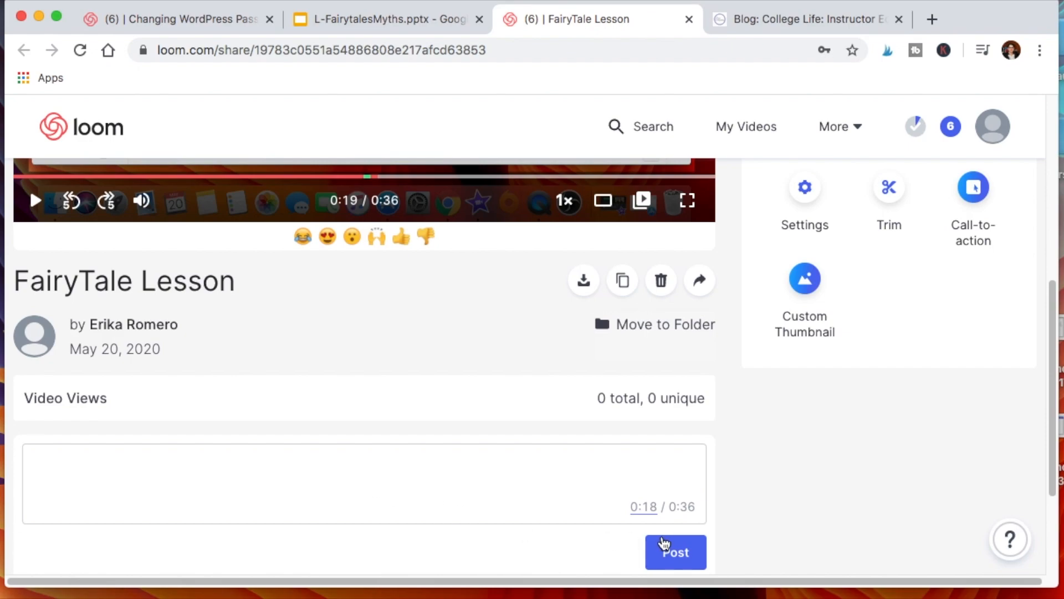
click(674, 551)
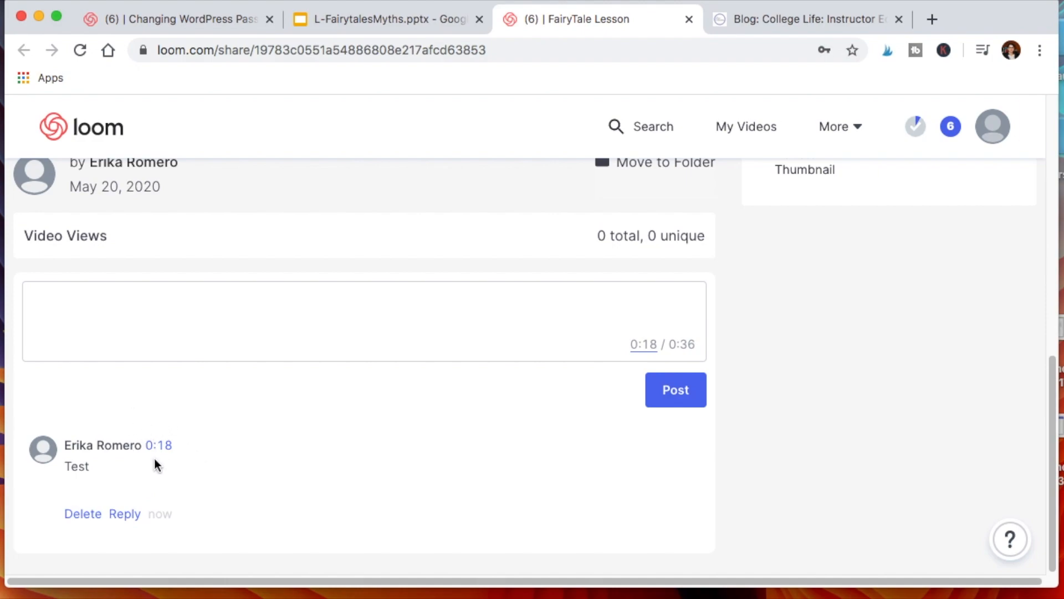
mouse_move(285, 414)
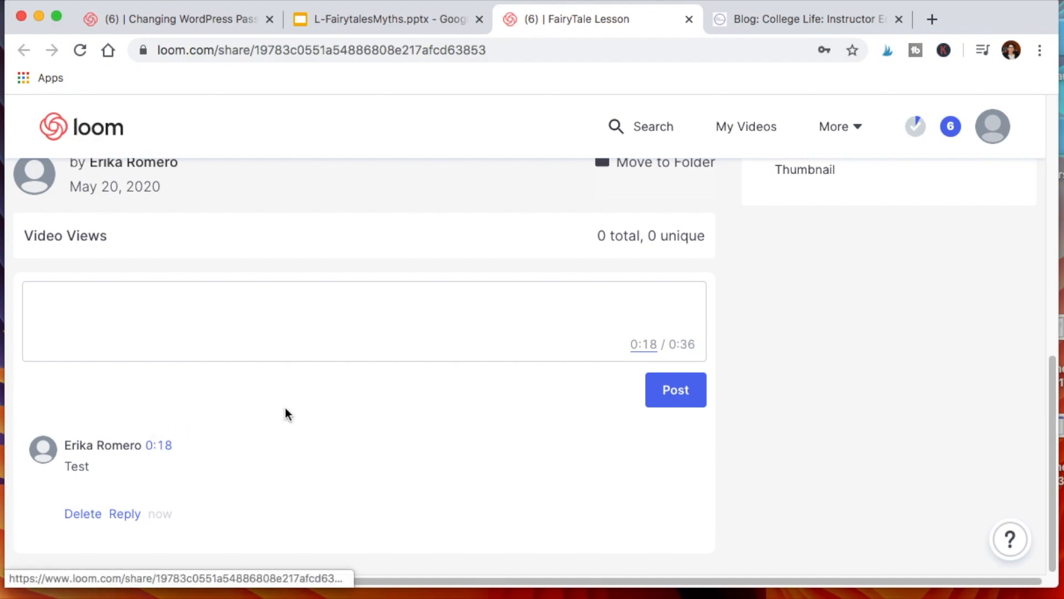
scroll(up, 3)
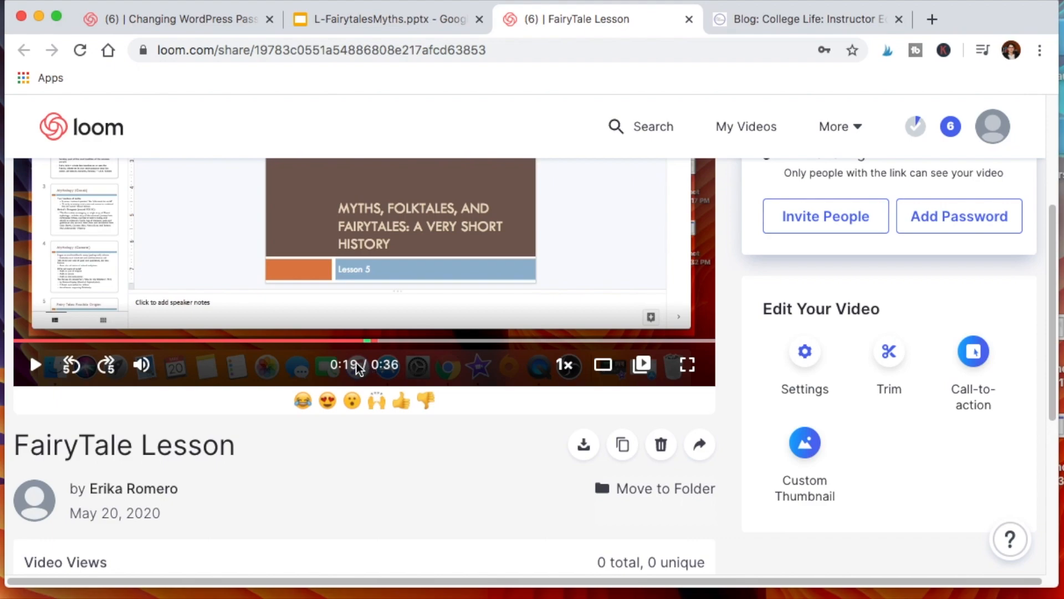
scroll(down, 3)
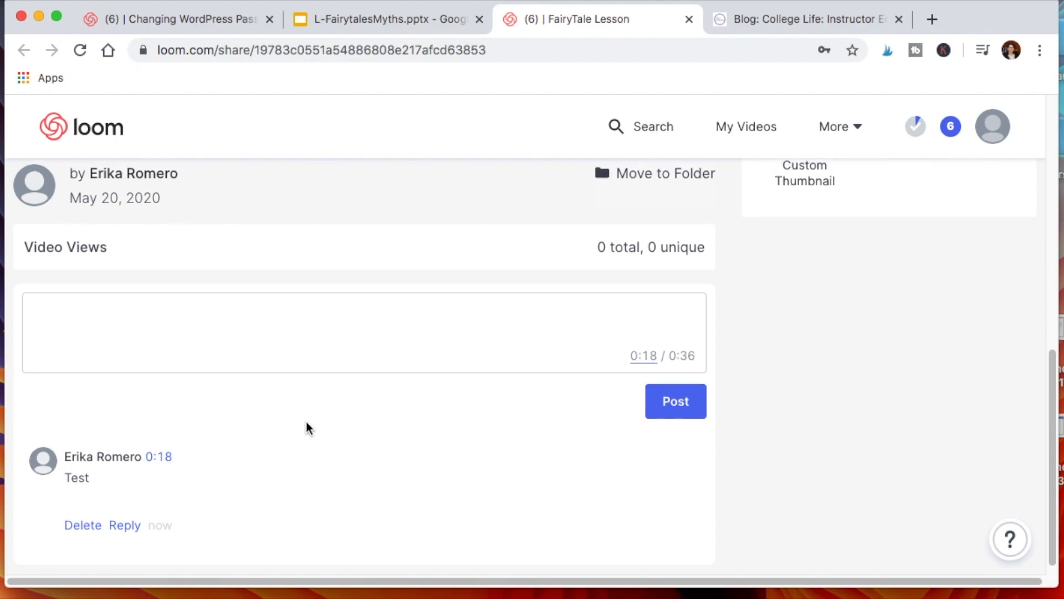
scroll(up, 3)
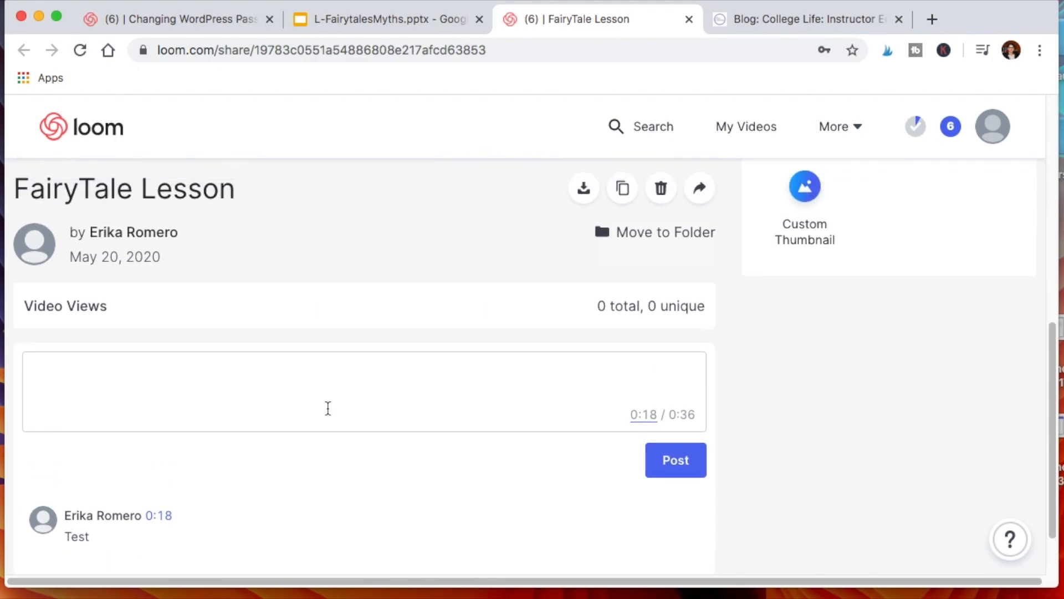
scroll(up, 3)
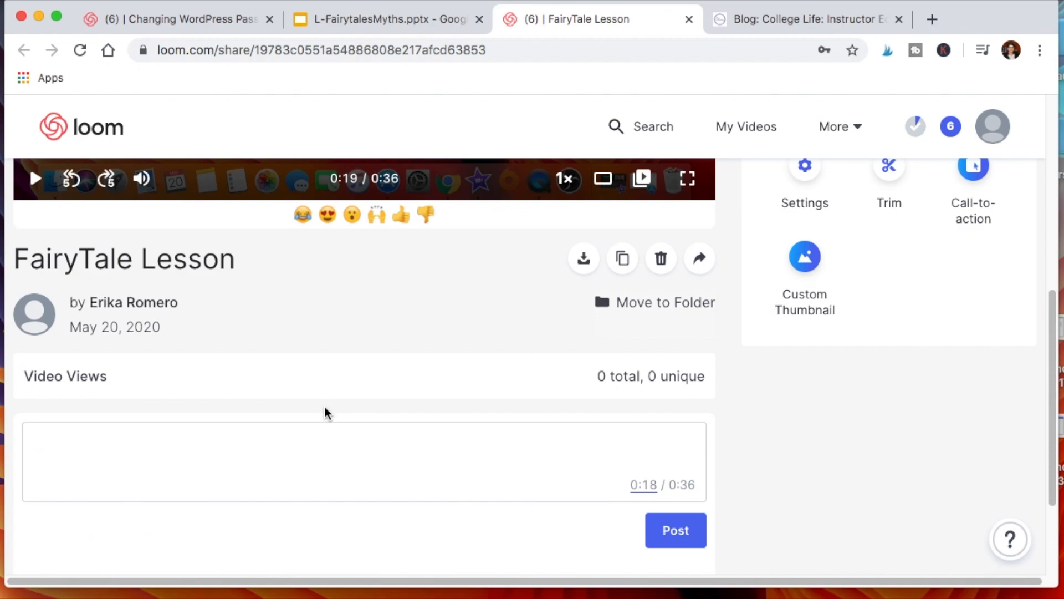
scroll(up, 3)
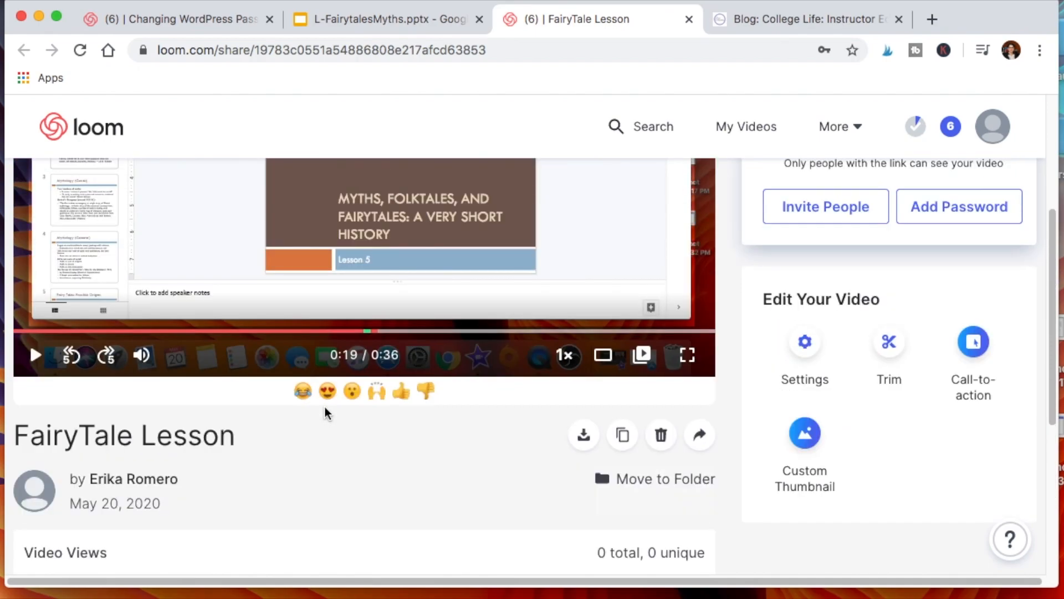
scroll(down, 3)
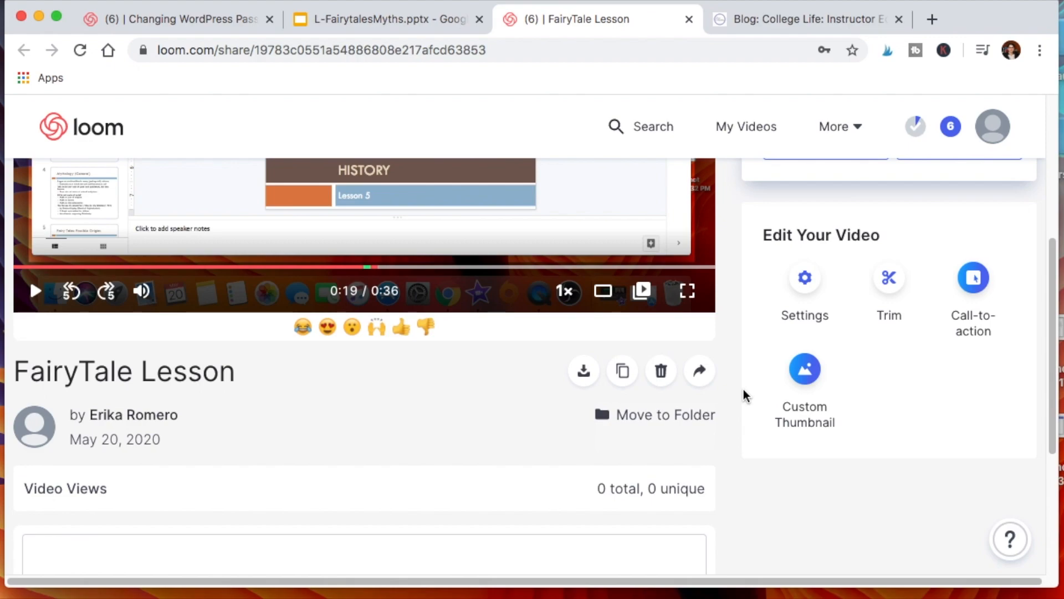
mouse_move(889, 290)
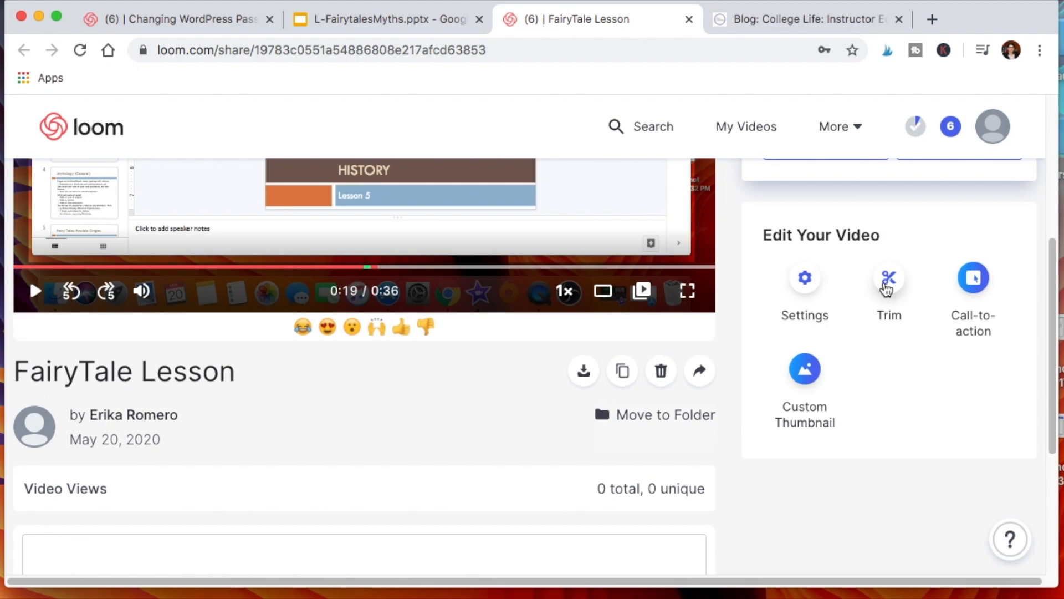
- In the trim editor, mark the opening 0:00.0–0:01.5 section for removal
click(888, 278)
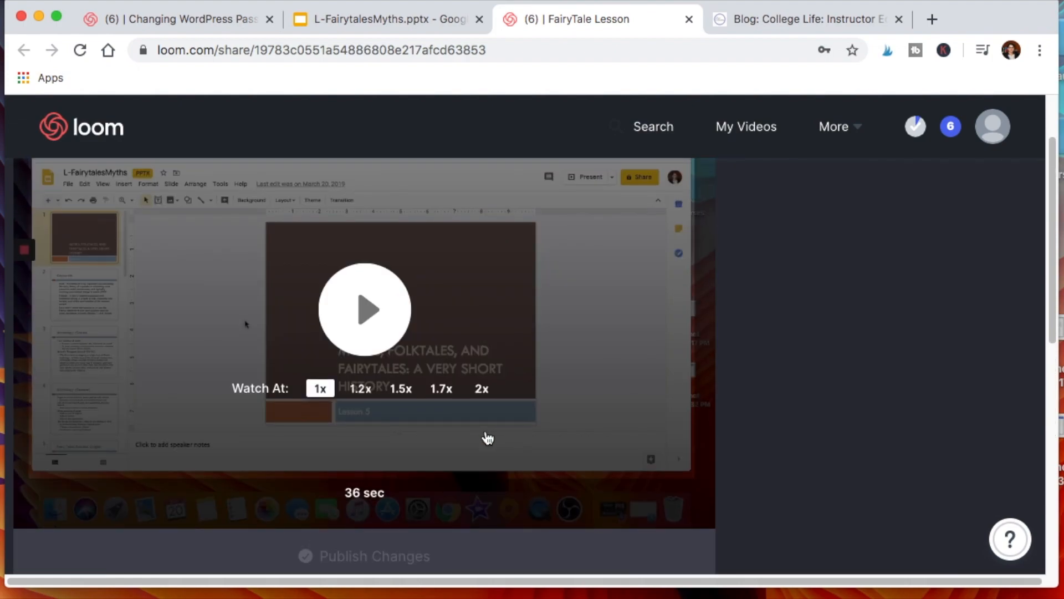
click(363, 309)
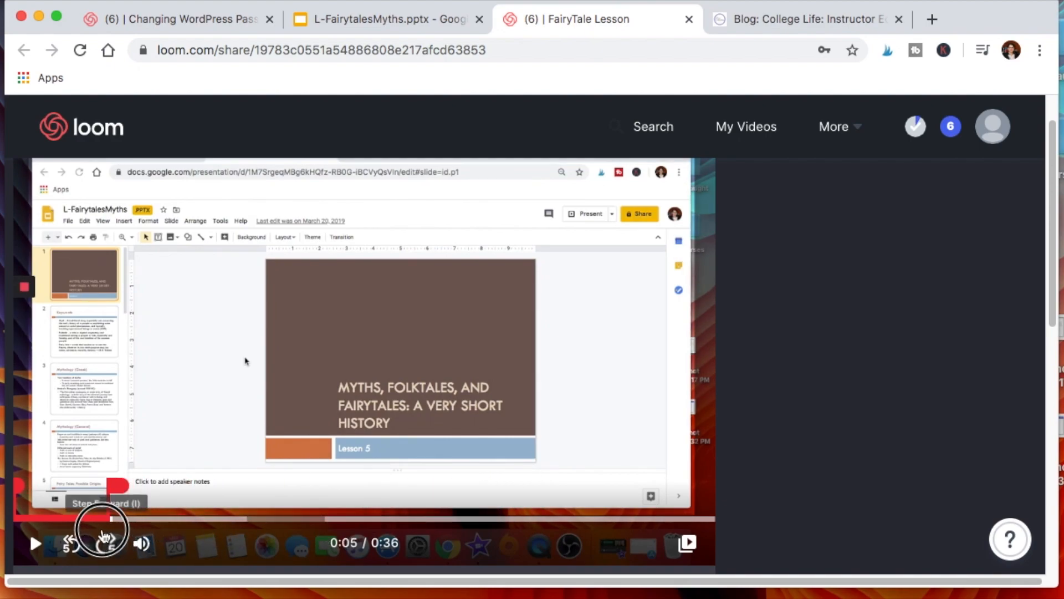
click(59, 542)
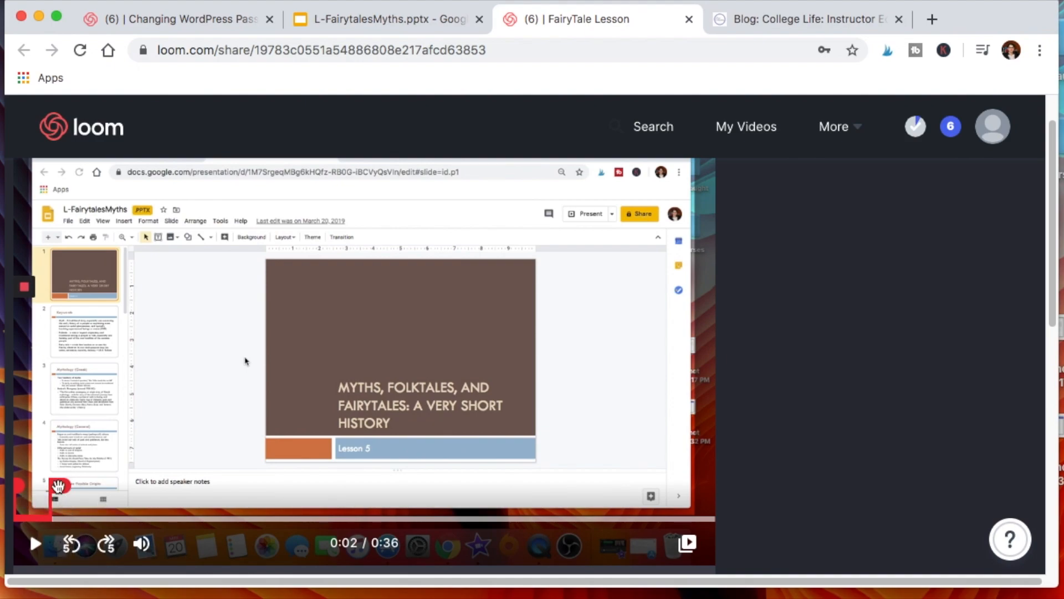
click(35, 543)
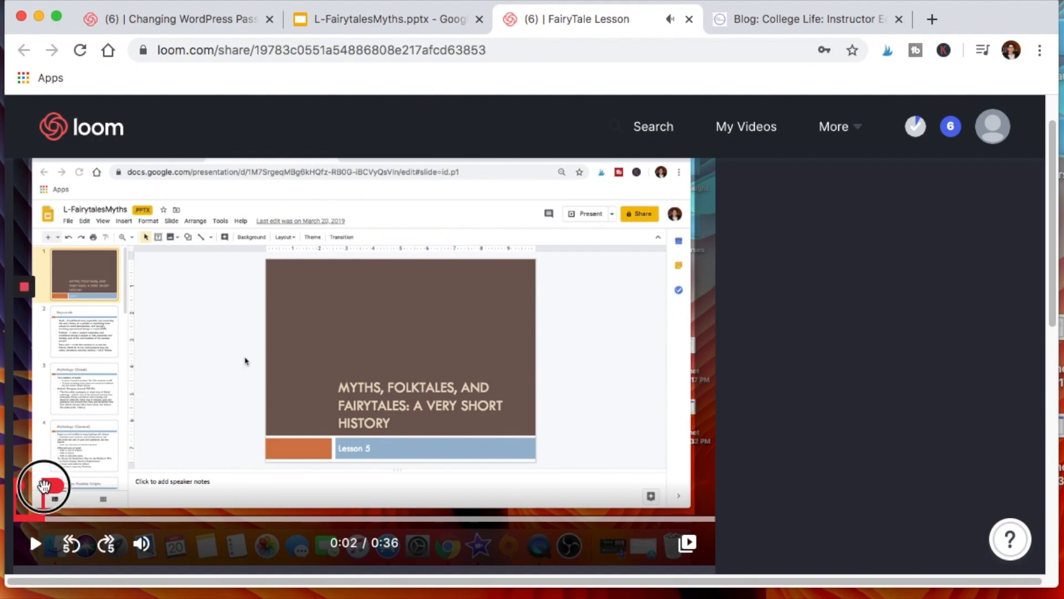
click(35, 543)
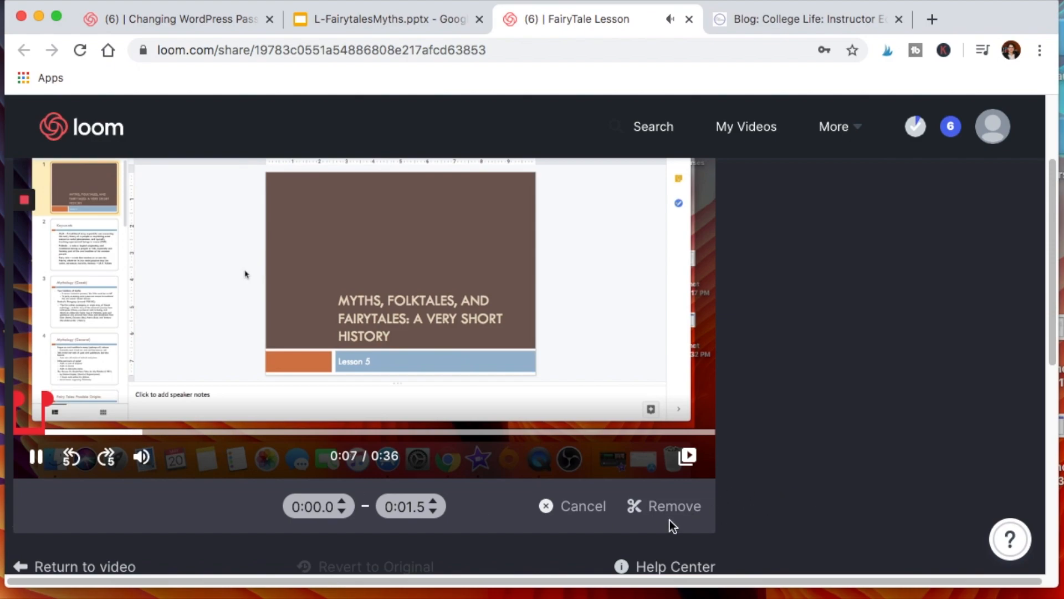
- Remove the opening 1.5 seconds, pause near 0:13 and mark a new 0:14–0:16 cut range
click(663, 505)
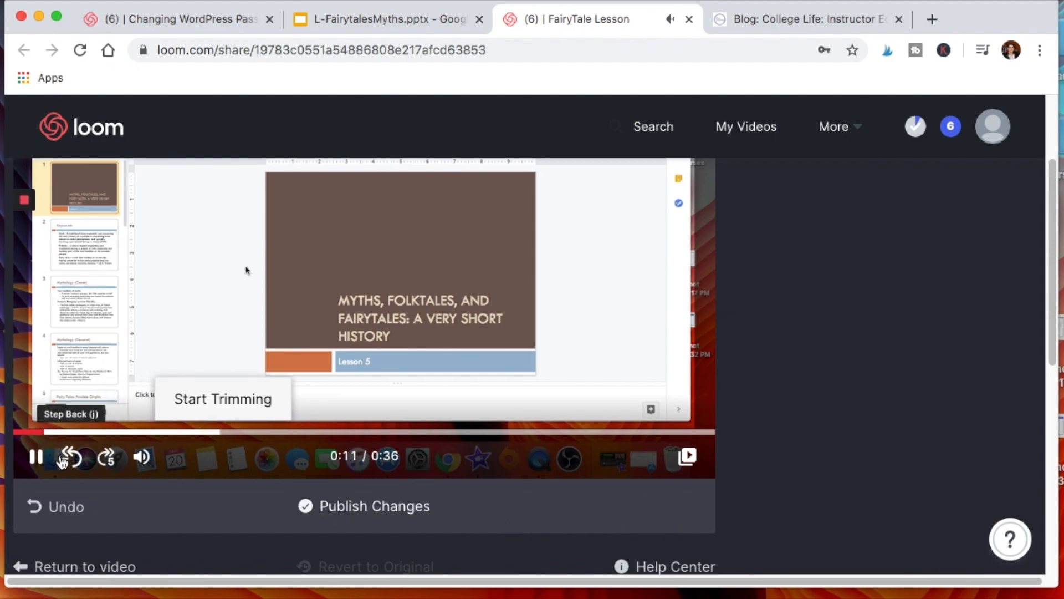
mouse_move(35, 468)
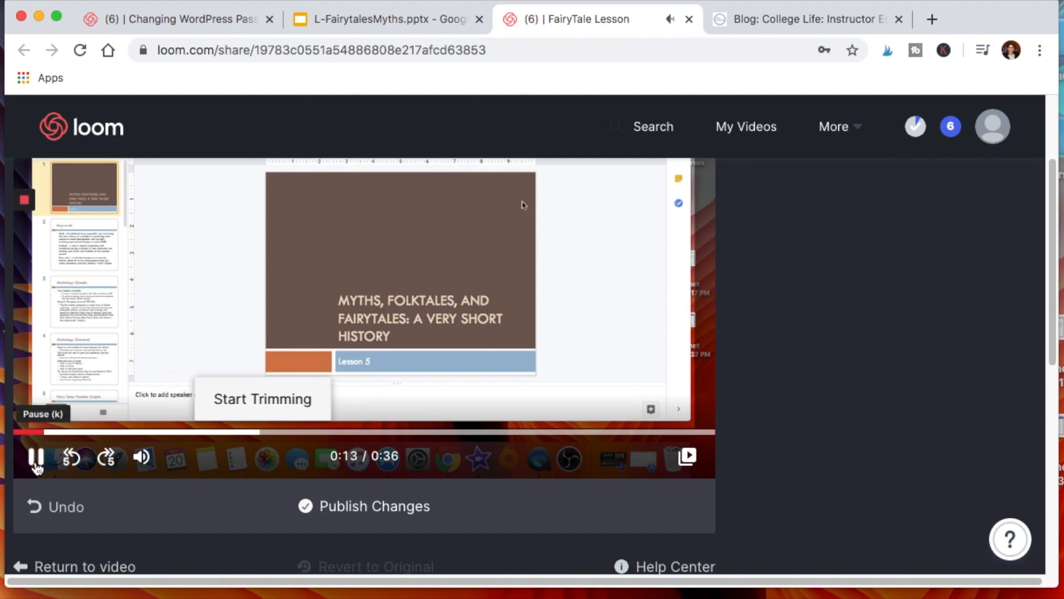
click(35, 456)
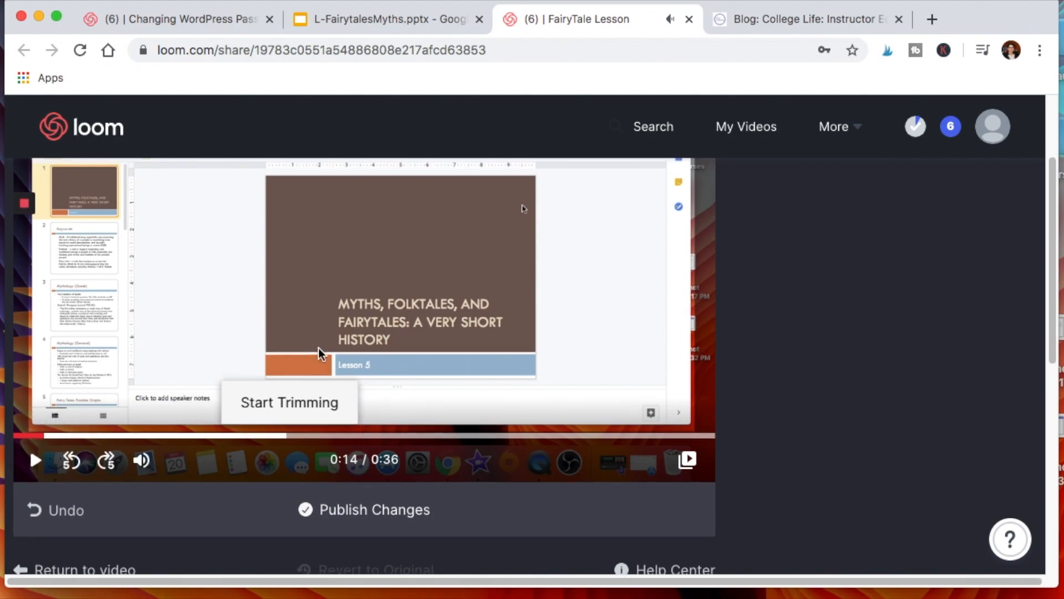
click(288, 401)
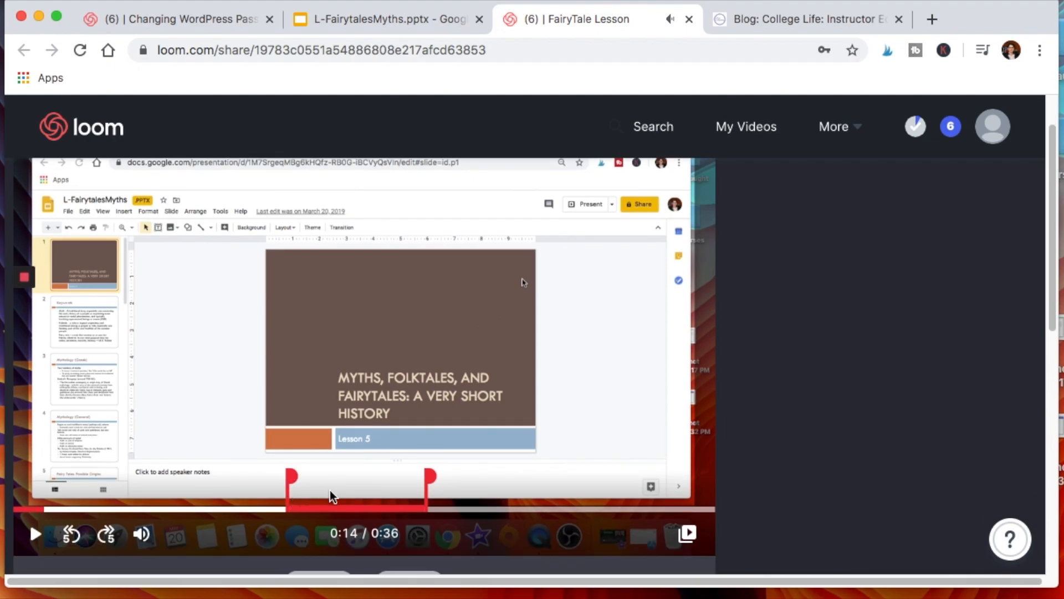
click(339, 478)
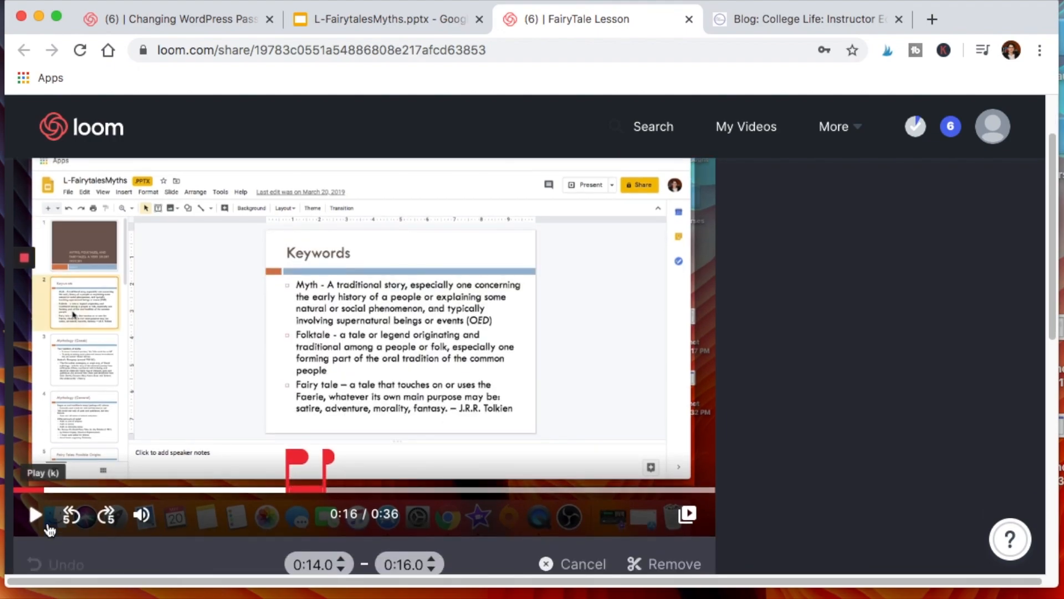
- Preview the 0:14–0:16 range, pause, and remove that section from the video
click(34, 515)
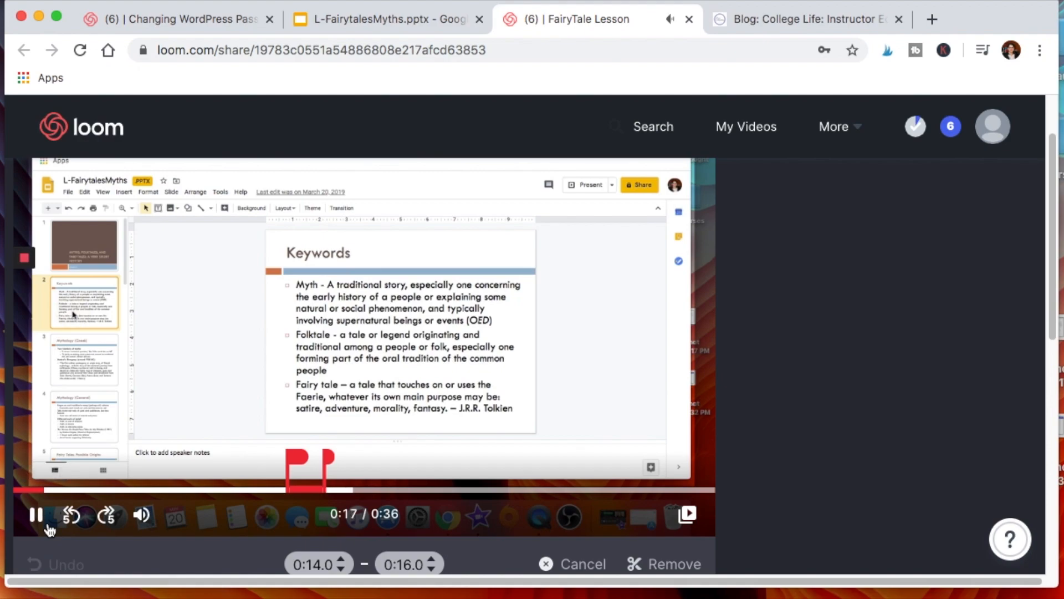
click(36, 514)
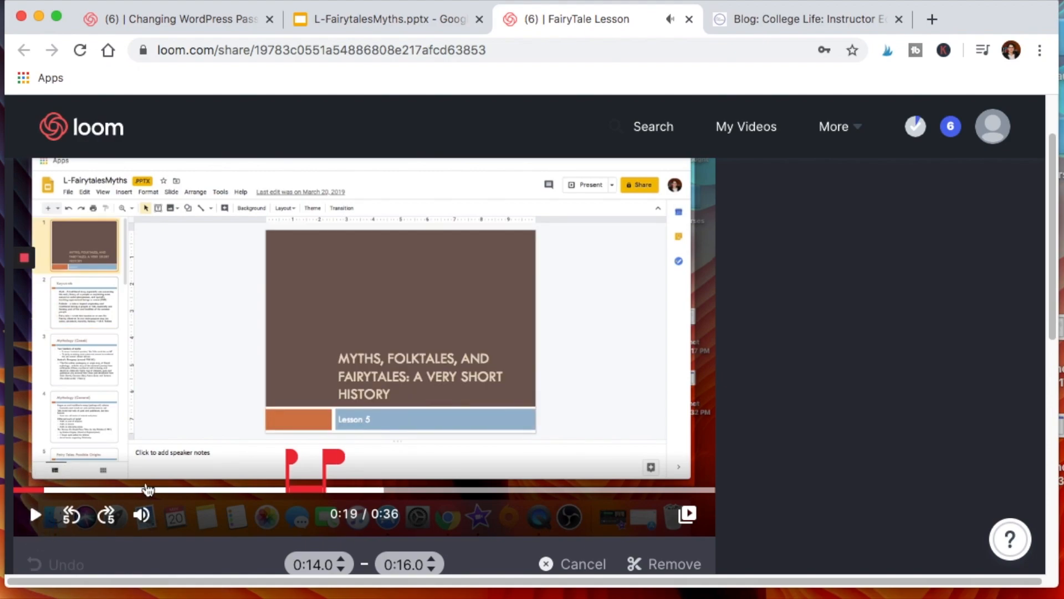
click(663, 563)
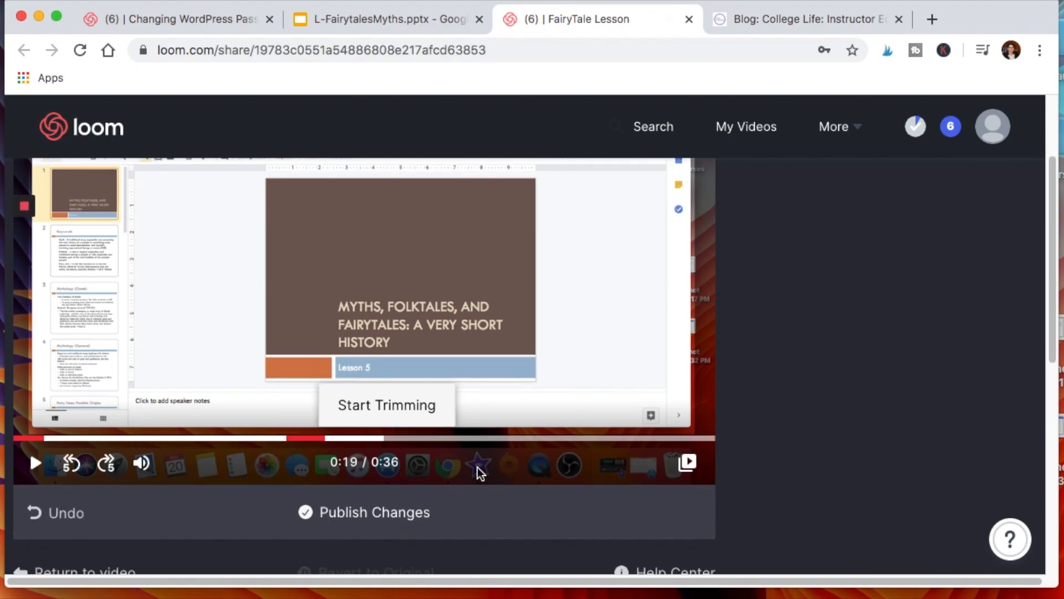
click(341, 512)
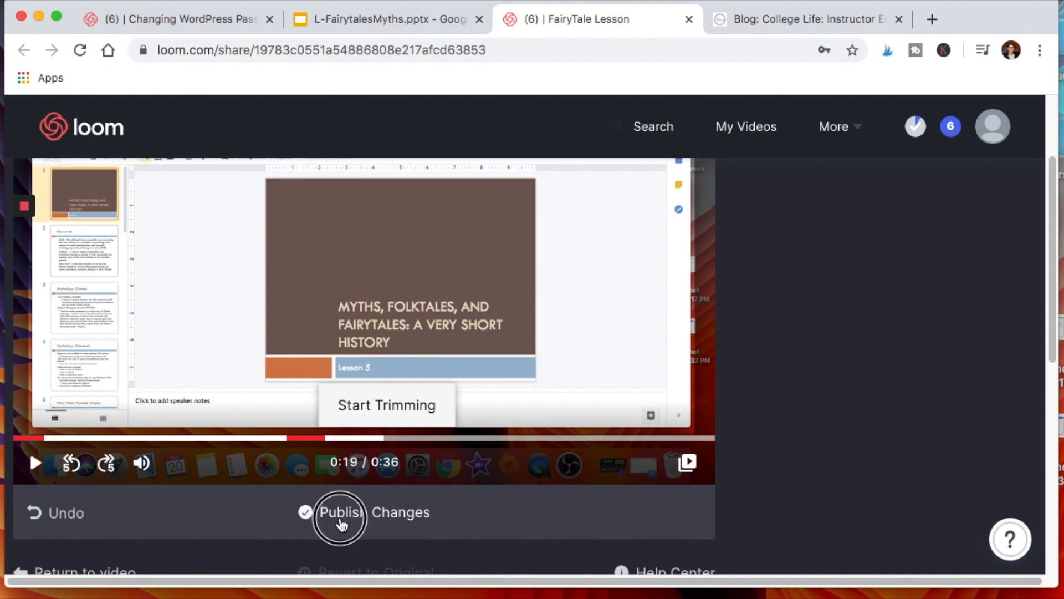
- Publish the trimmed video and scroll the page to confirm its 32-second length
click(342, 511)
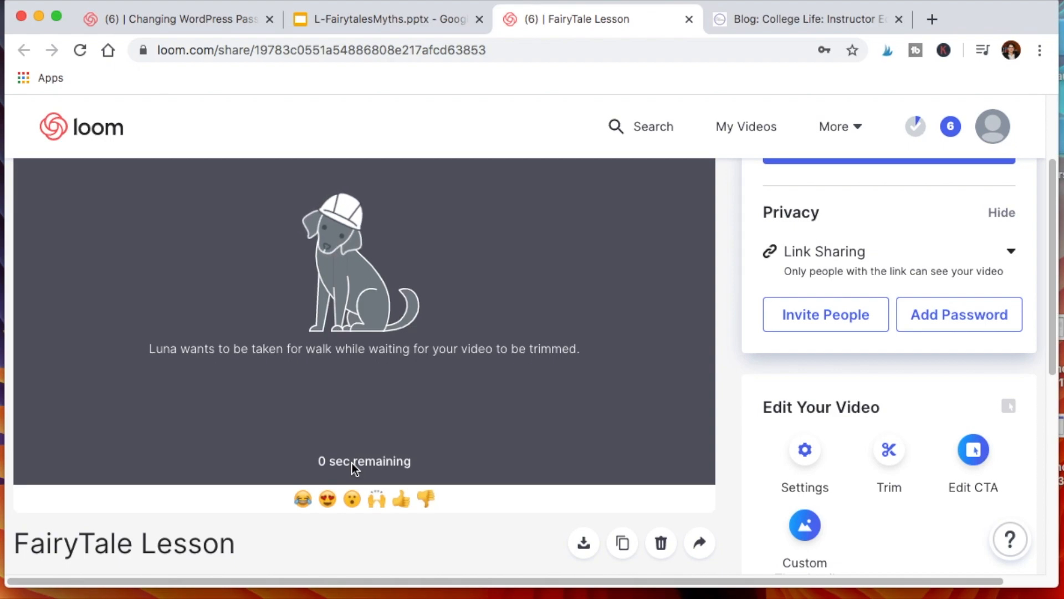
scroll(up, 3)
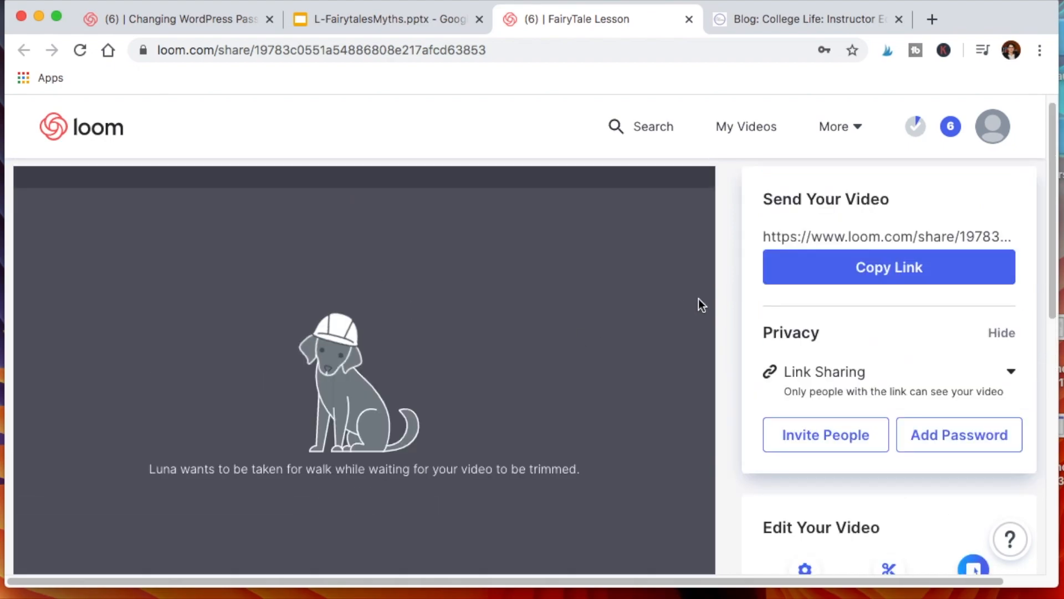
scroll(down, 3)
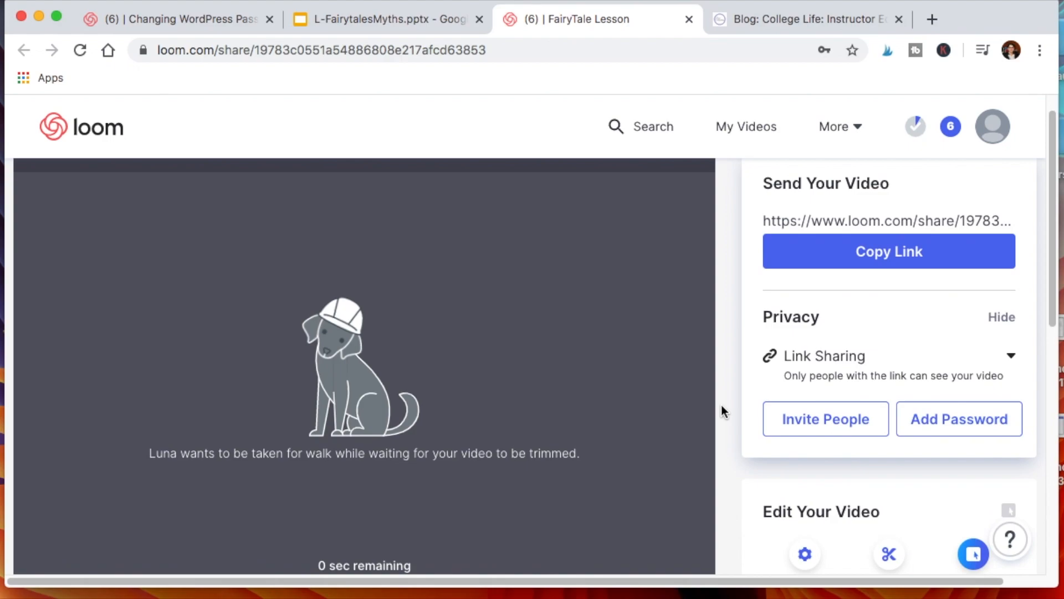
scroll(down, 3)
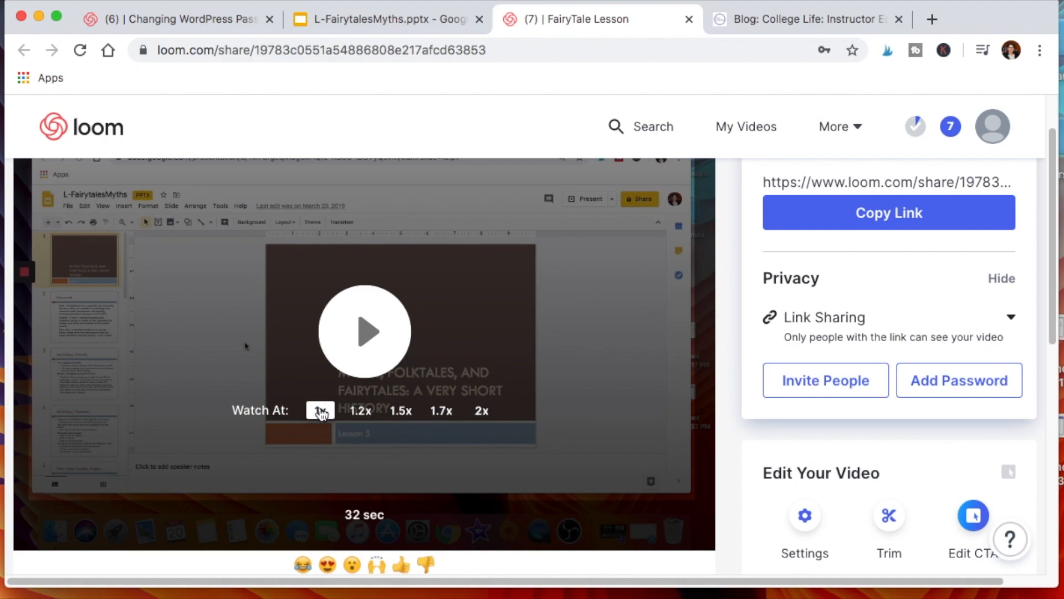
mouse_move(478, 417)
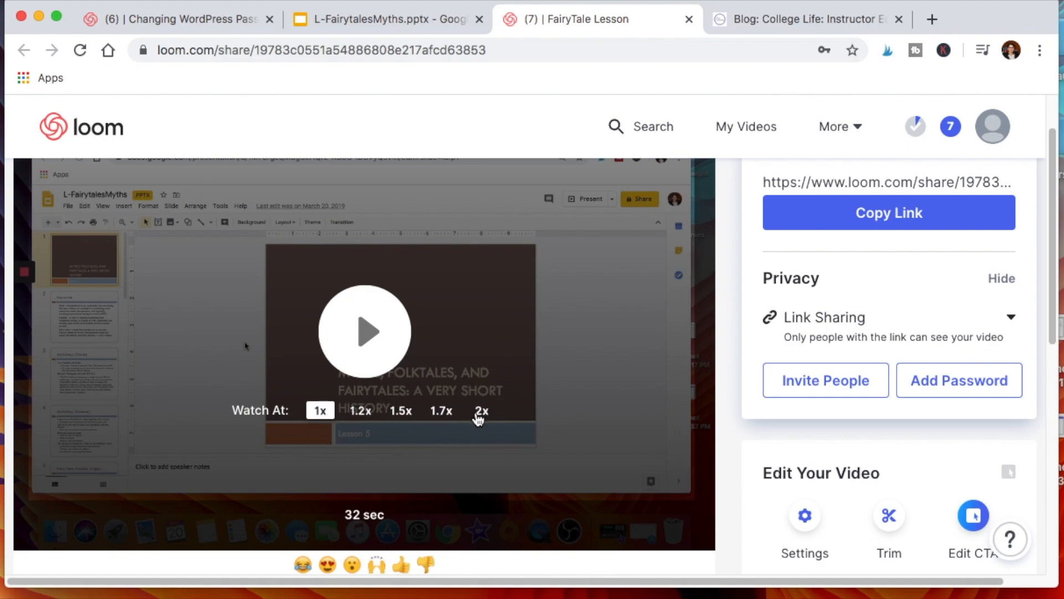
mouse_move(520, 392)
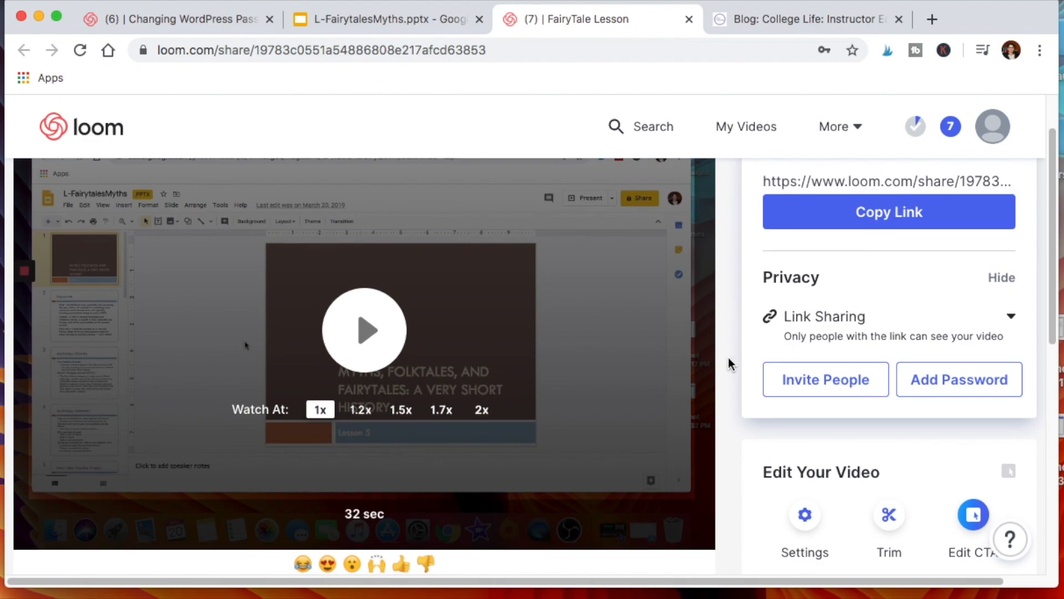
scroll(down, 3)
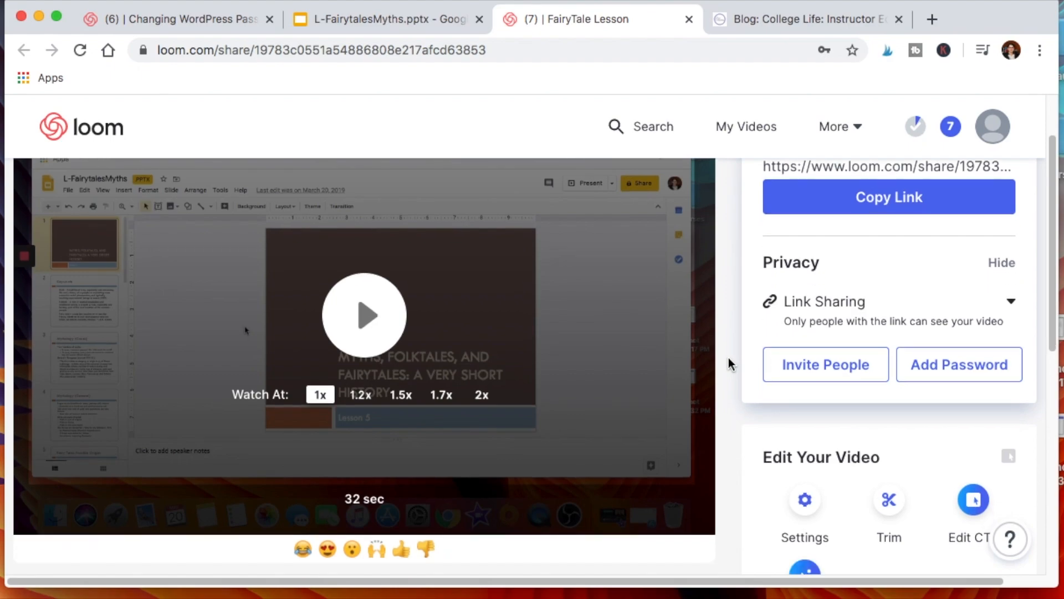
scroll(down, 3)
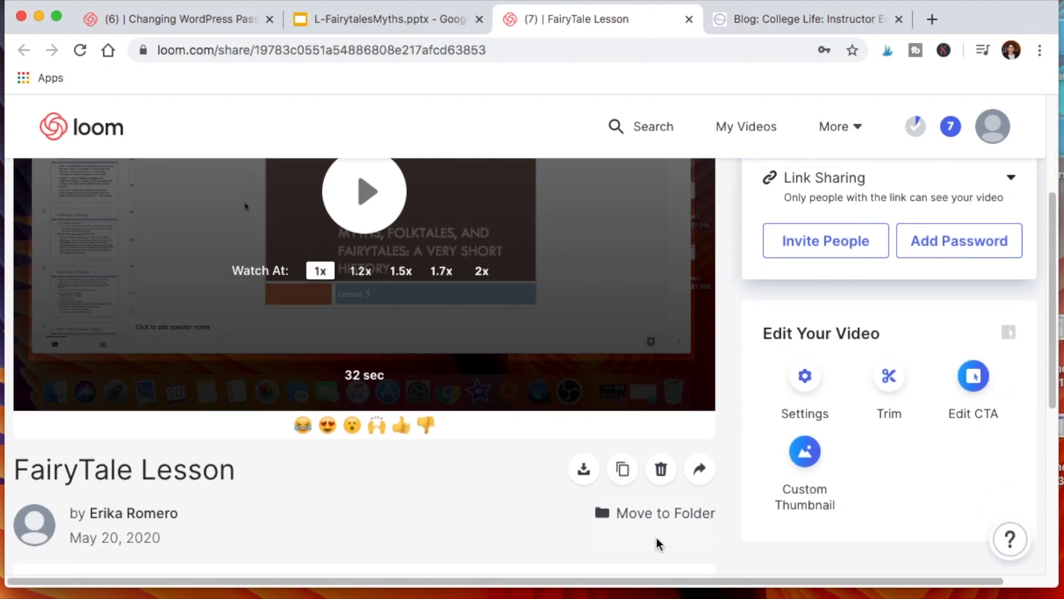
click(664, 512)
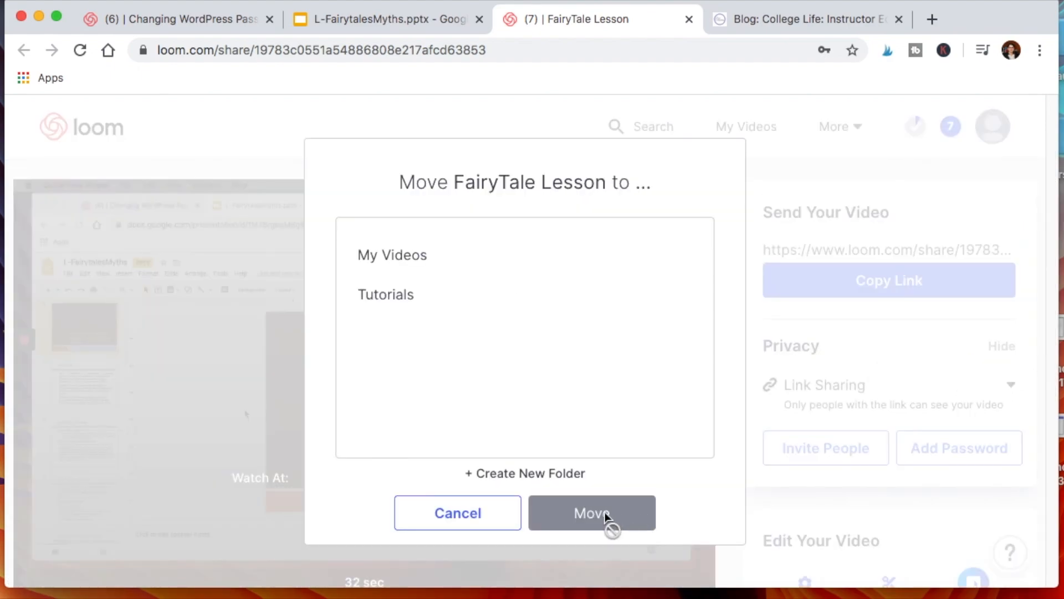
mouse_move(517, 477)
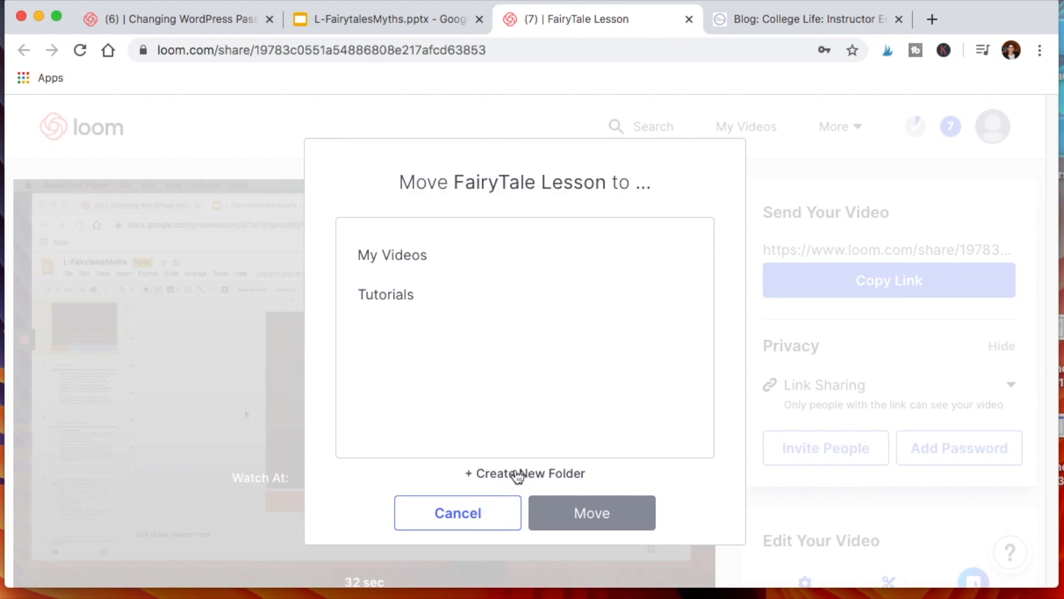
mouse_move(389, 323)
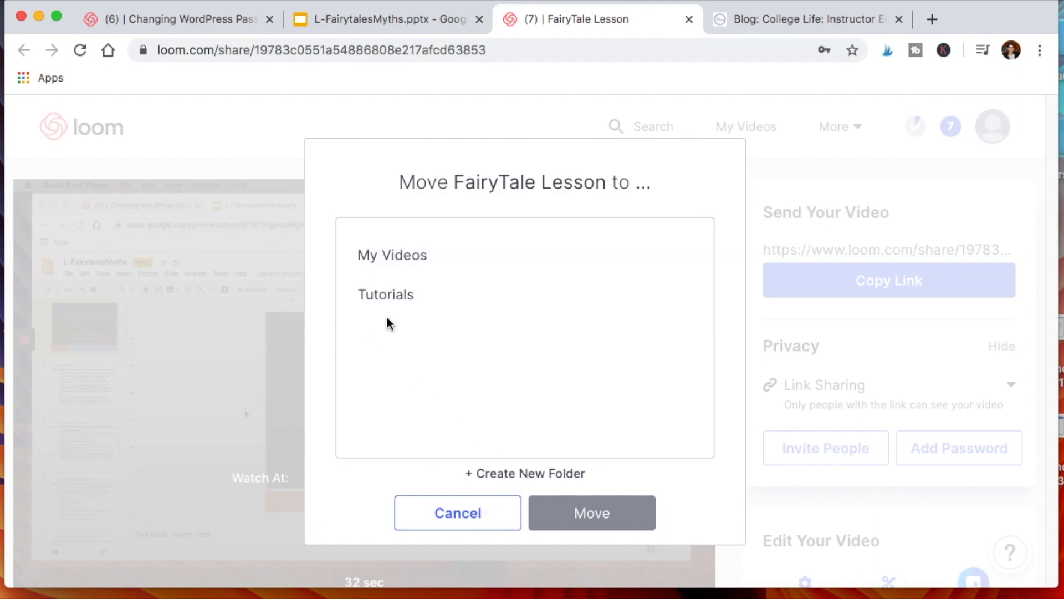
mouse_move(403, 345)
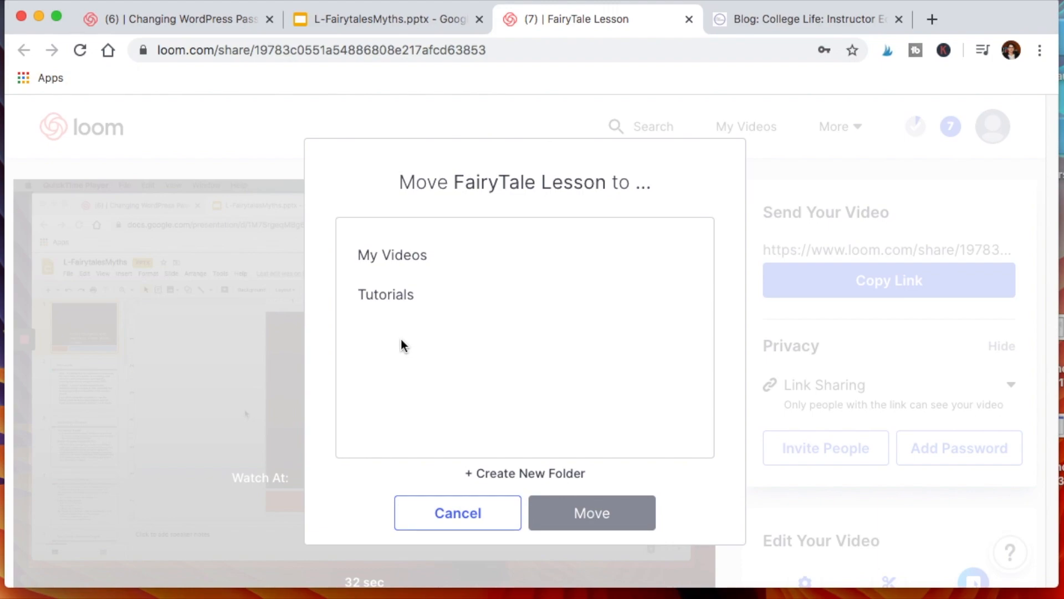
mouse_move(412, 374)
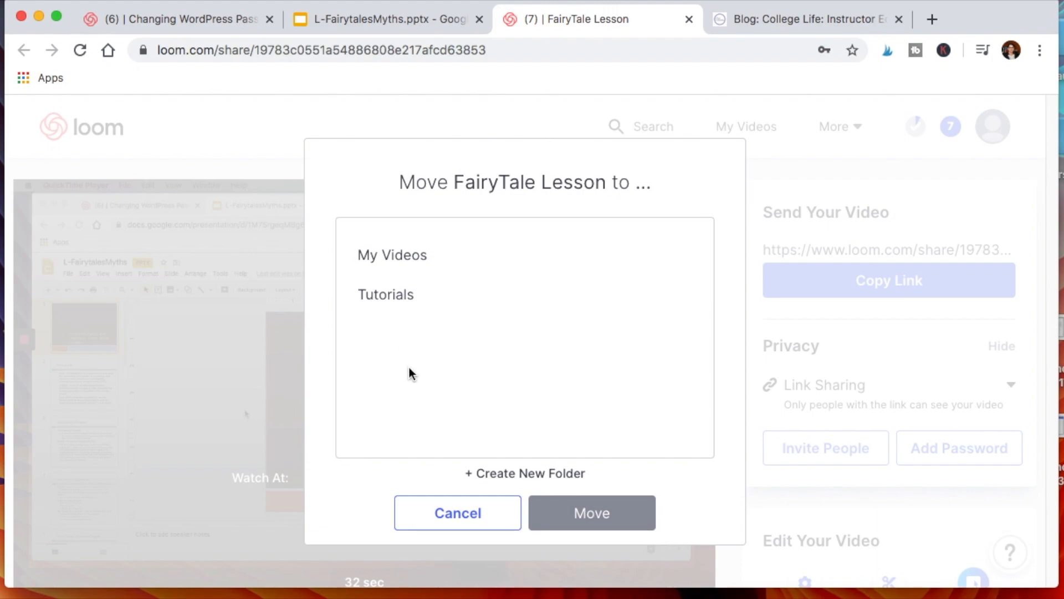
click(457, 512)
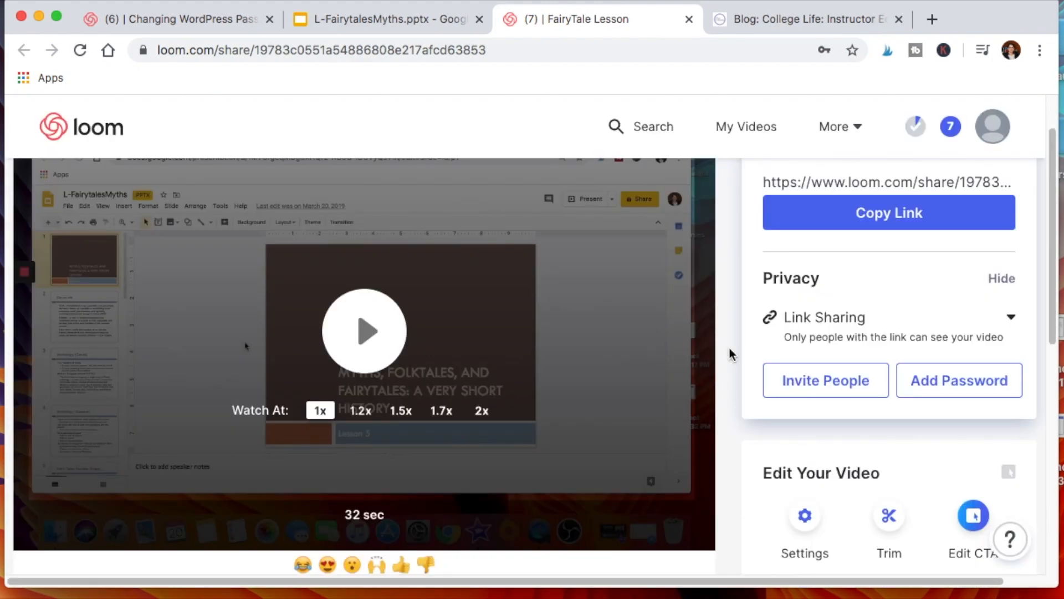
scroll(down, 3)
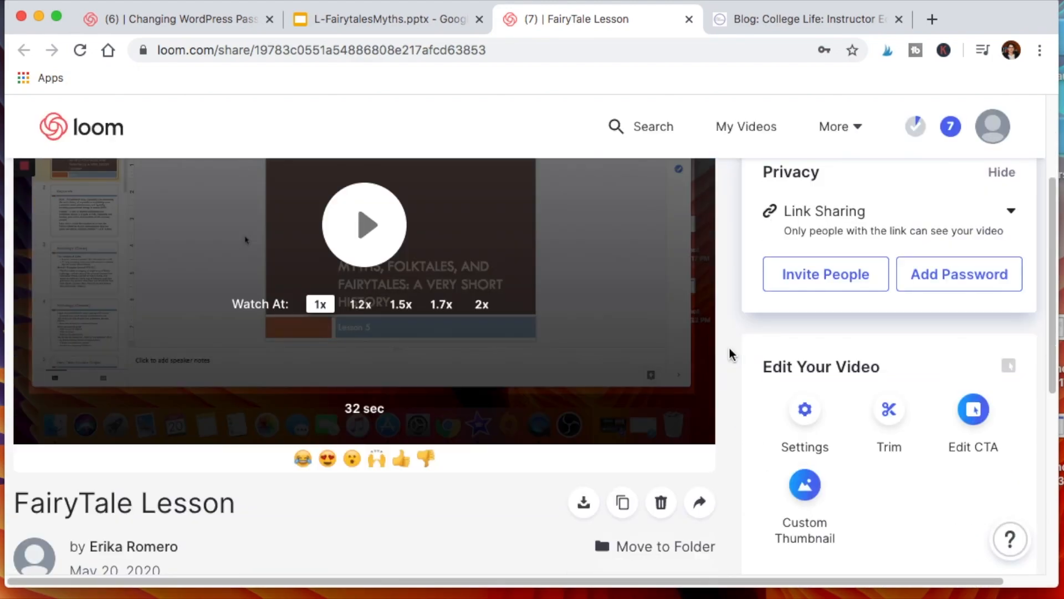
scroll(down, 3)
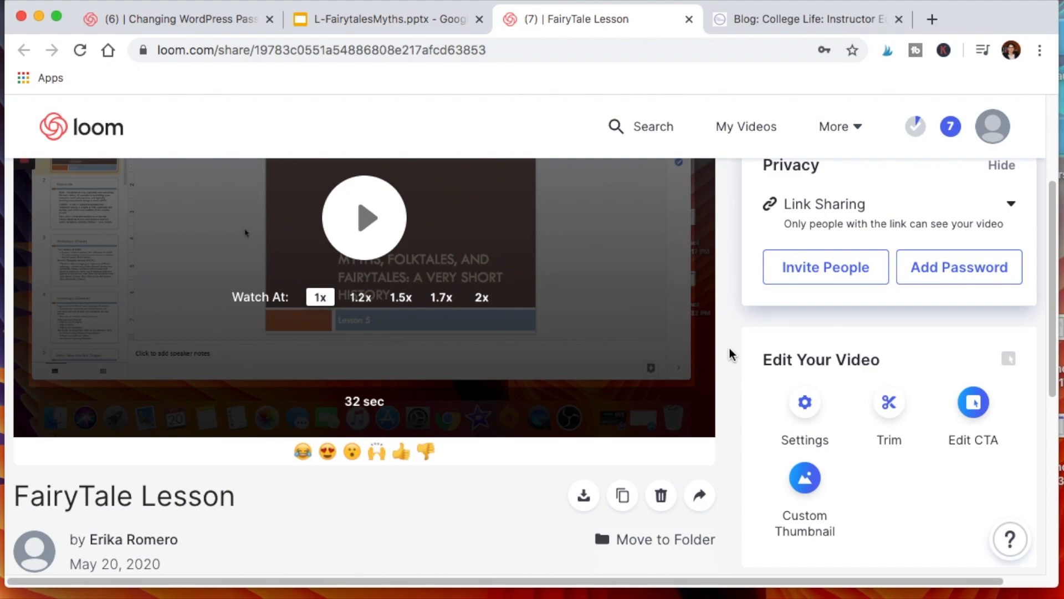
scroll(up, 3)
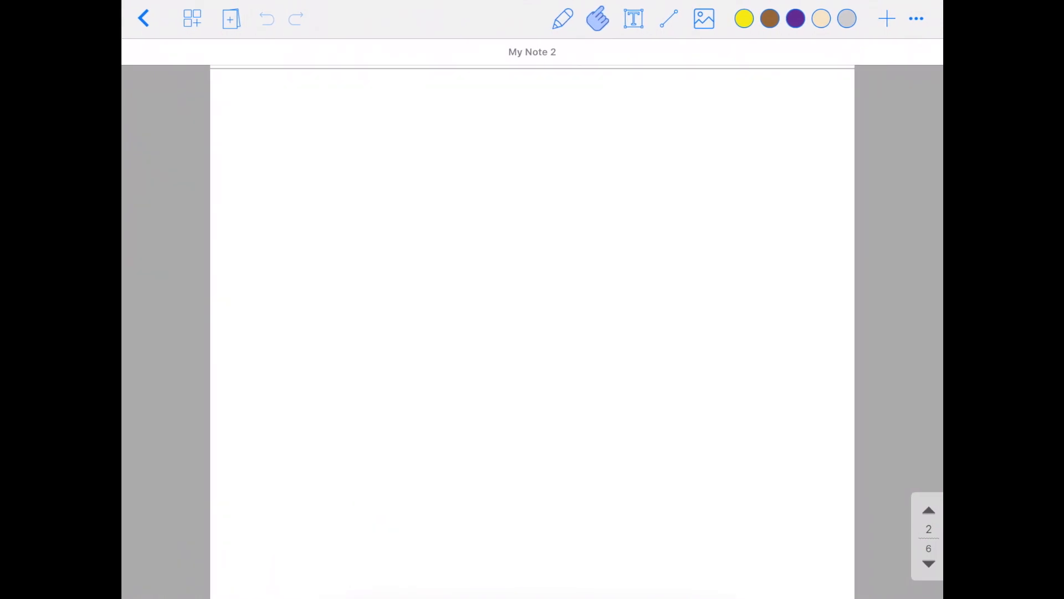
- Choose the text box option from Text, then switch to the Pen for freehand drawing
click(632, 19)
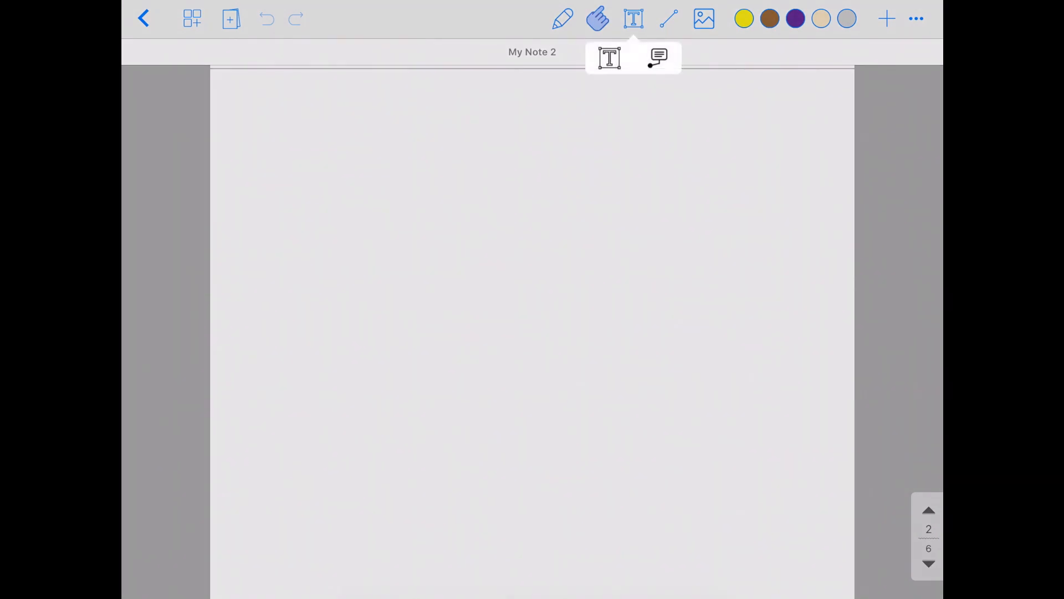
click(608, 57)
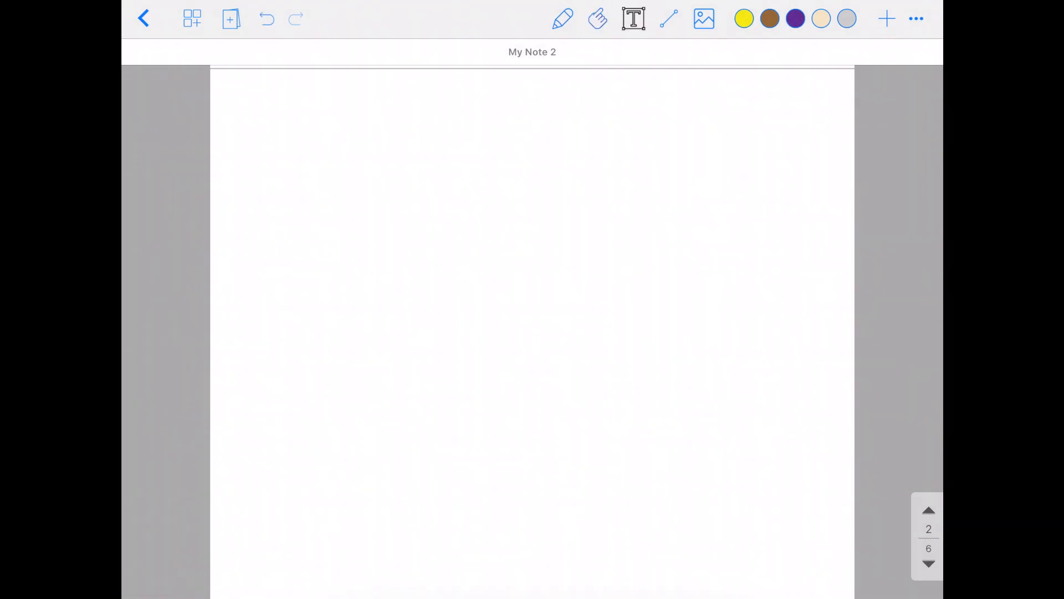
click(563, 18)
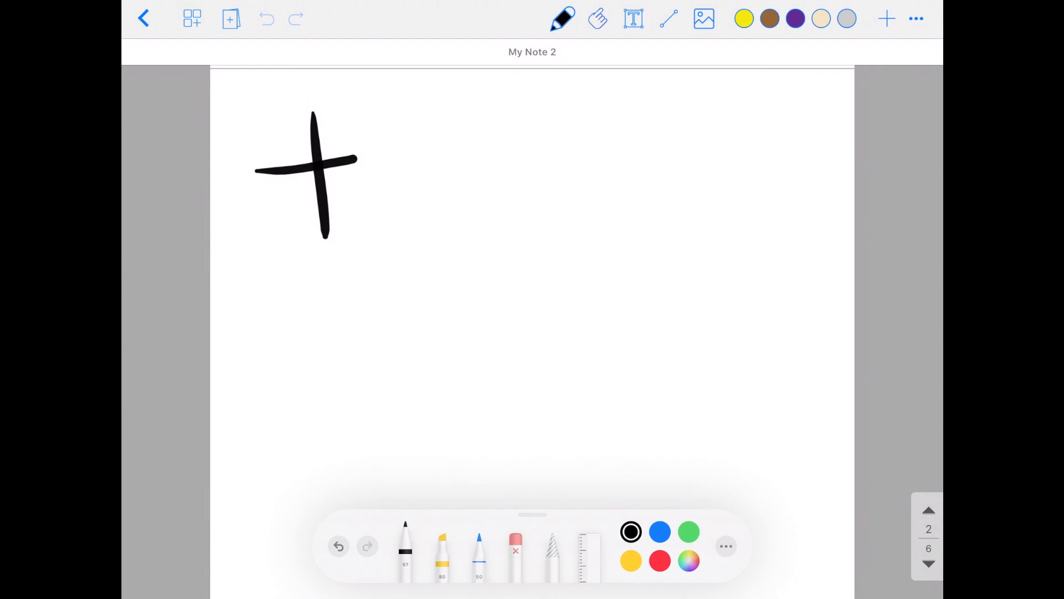